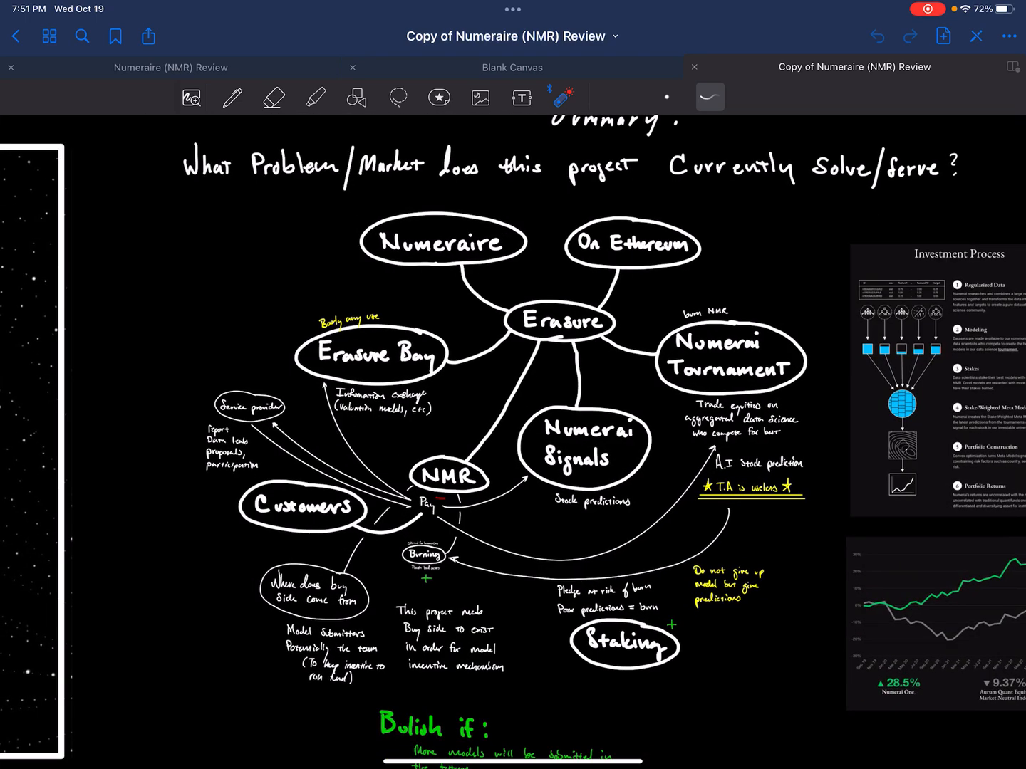
# Step: Pan and zoom across the canvas onto the Investment Process graphic and returns chart
pyautogui.scroll(-3)
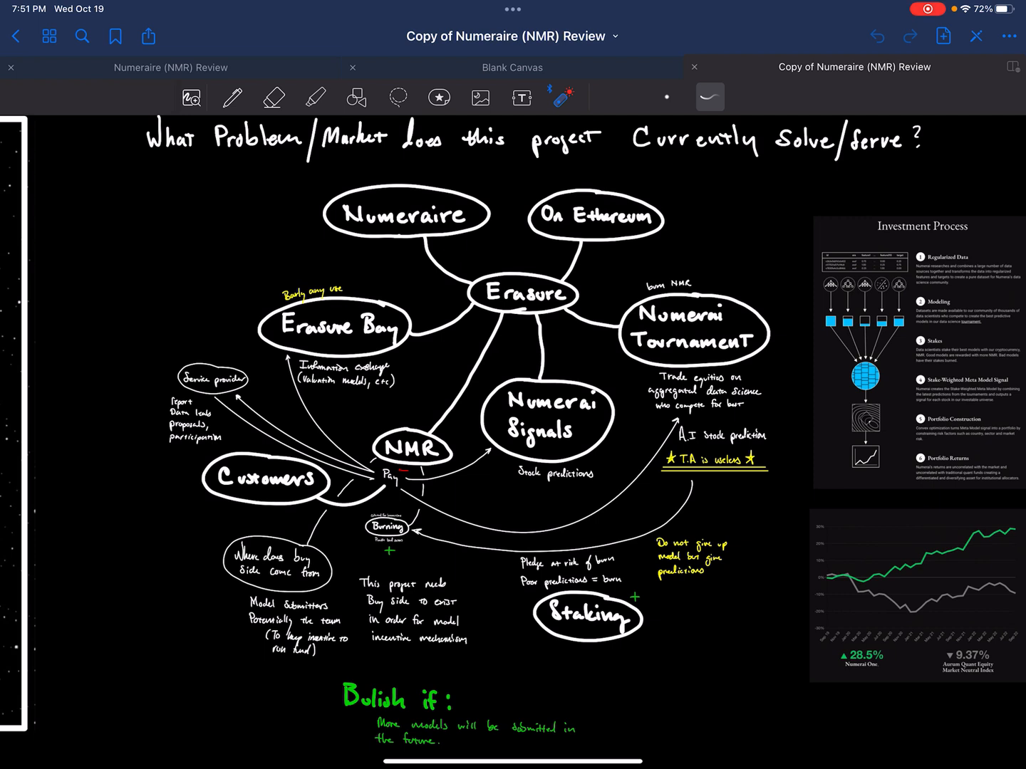
pyautogui.moveTo(420, 178); pyautogui.dragTo(516, 228)
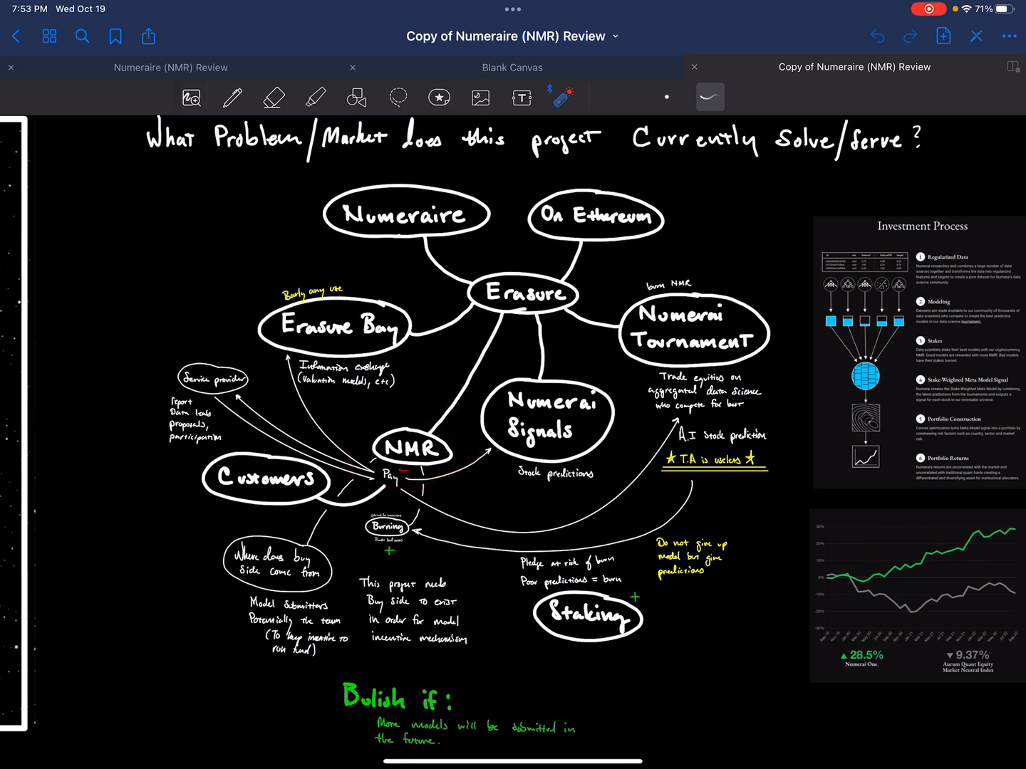
pyautogui.moveTo(356, 487); pyautogui.dragTo(410, 463)
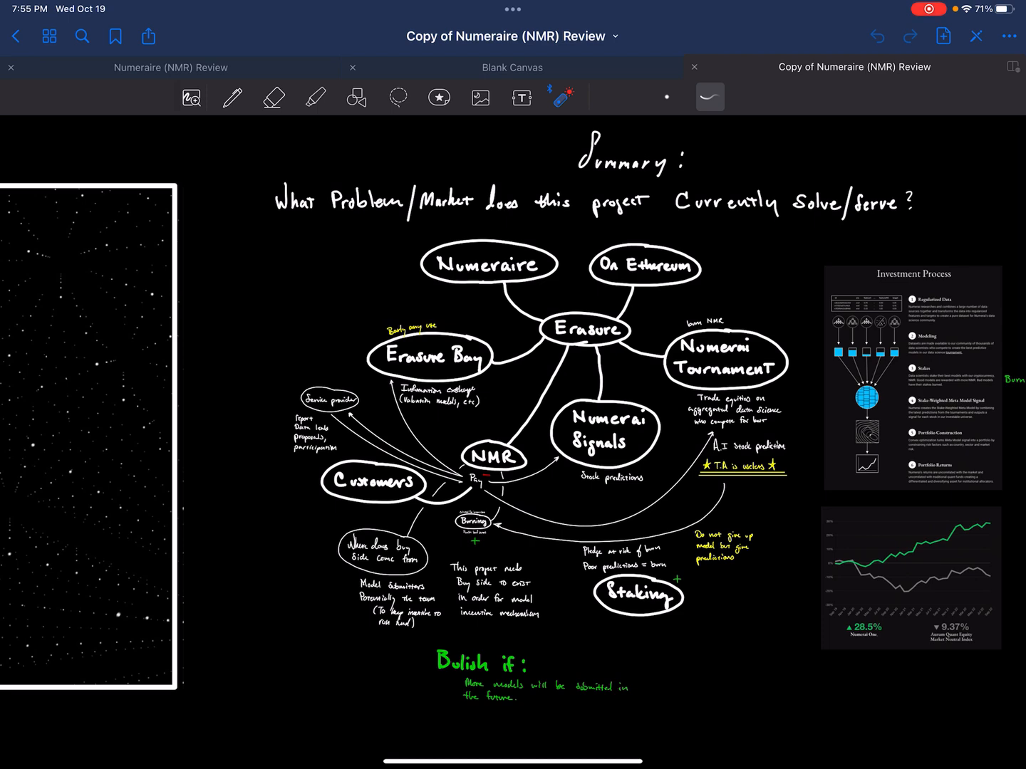
pyautogui.hscroll(3)
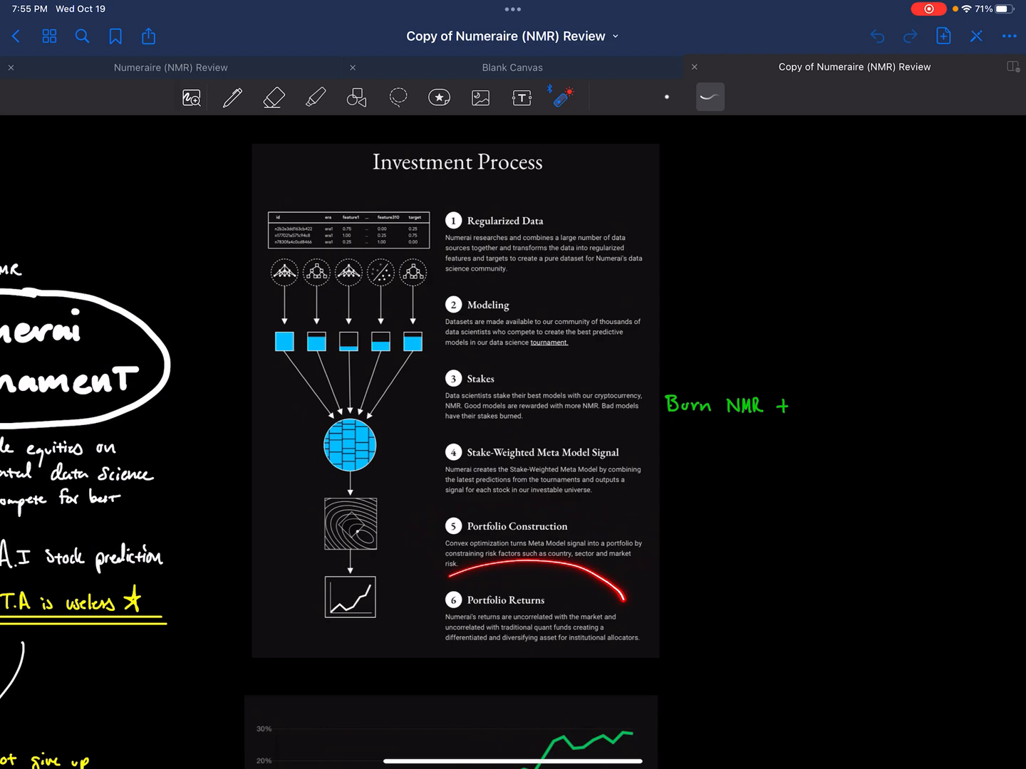
pyautogui.scroll(-3)
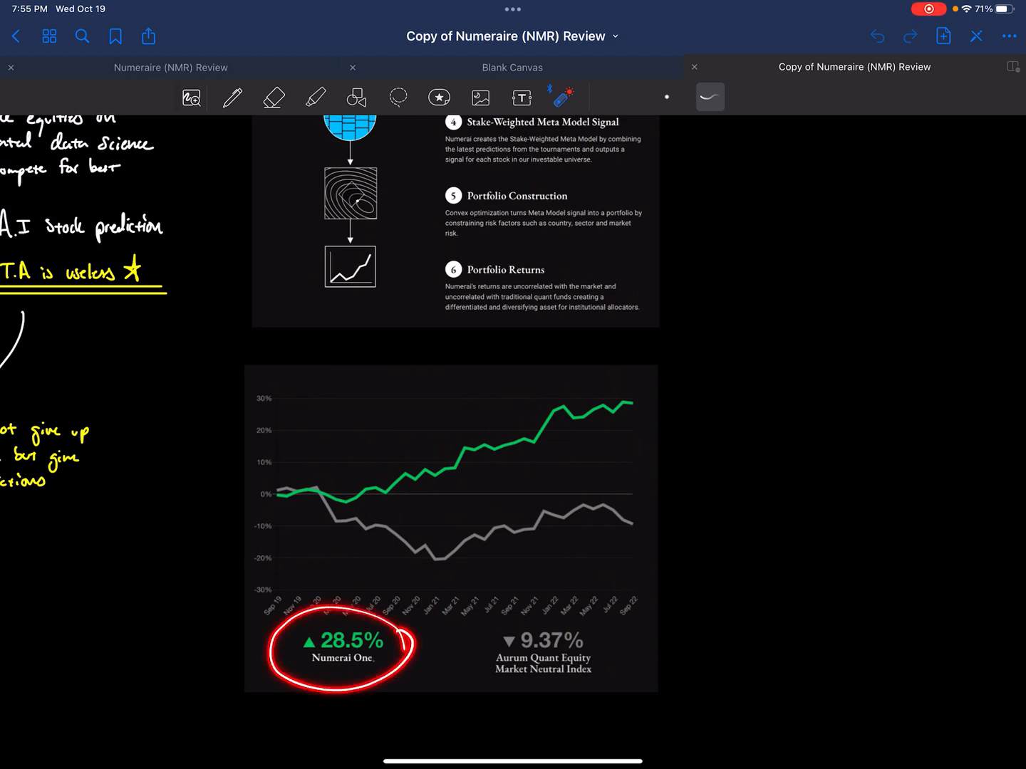
# Step: Point out the Numerai One 28.5% return versus the market-neutral index with the laser pointer
pyautogui.moveTo(463, 620); pyautogui.dragTo(620, 698)
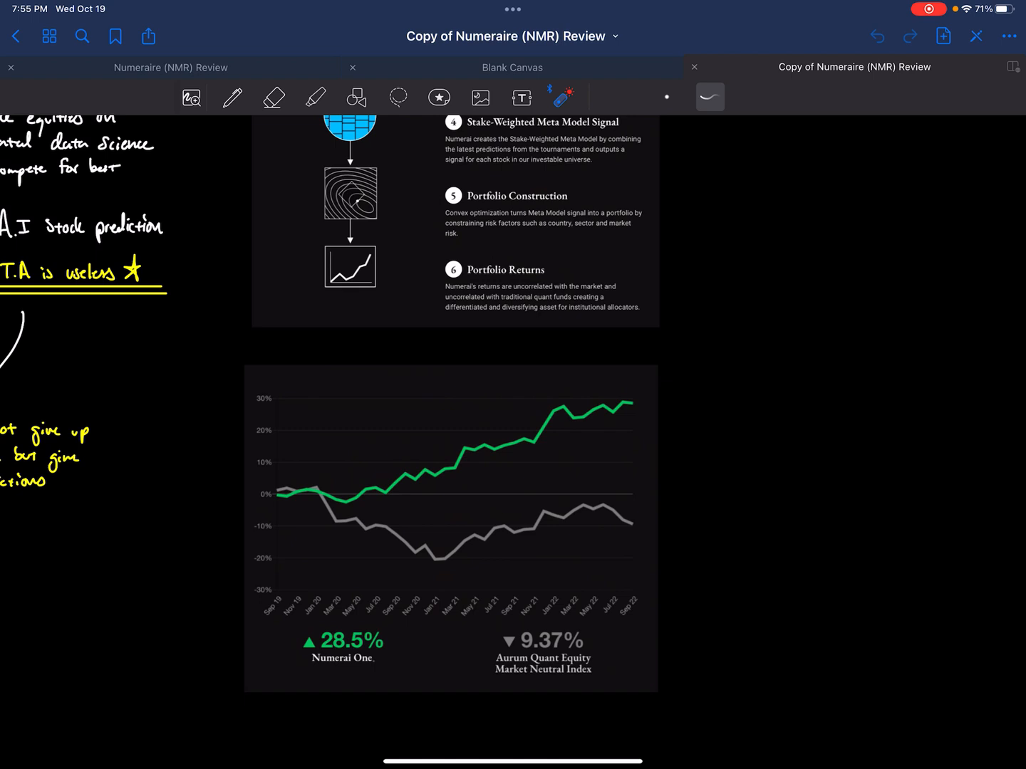
pyautogui.moveTo(492, 663); pyautogui.dragTo(612, 653)
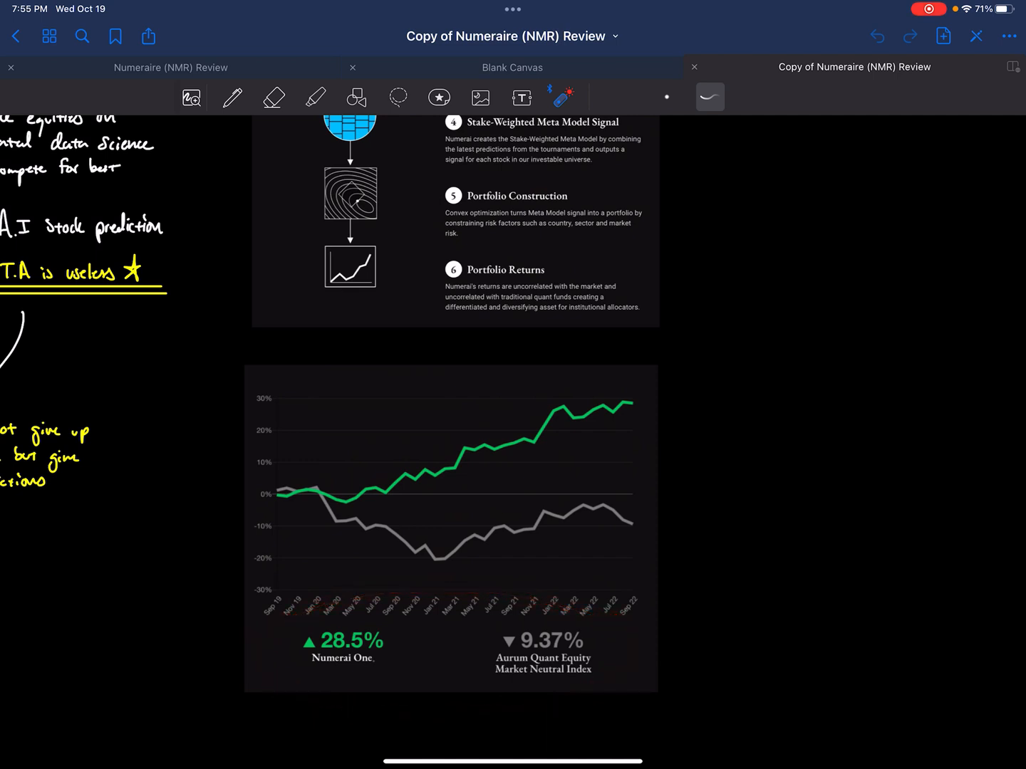
pyautogui.moveTo(667, 398); pyautogui.dragTo(667, 513)
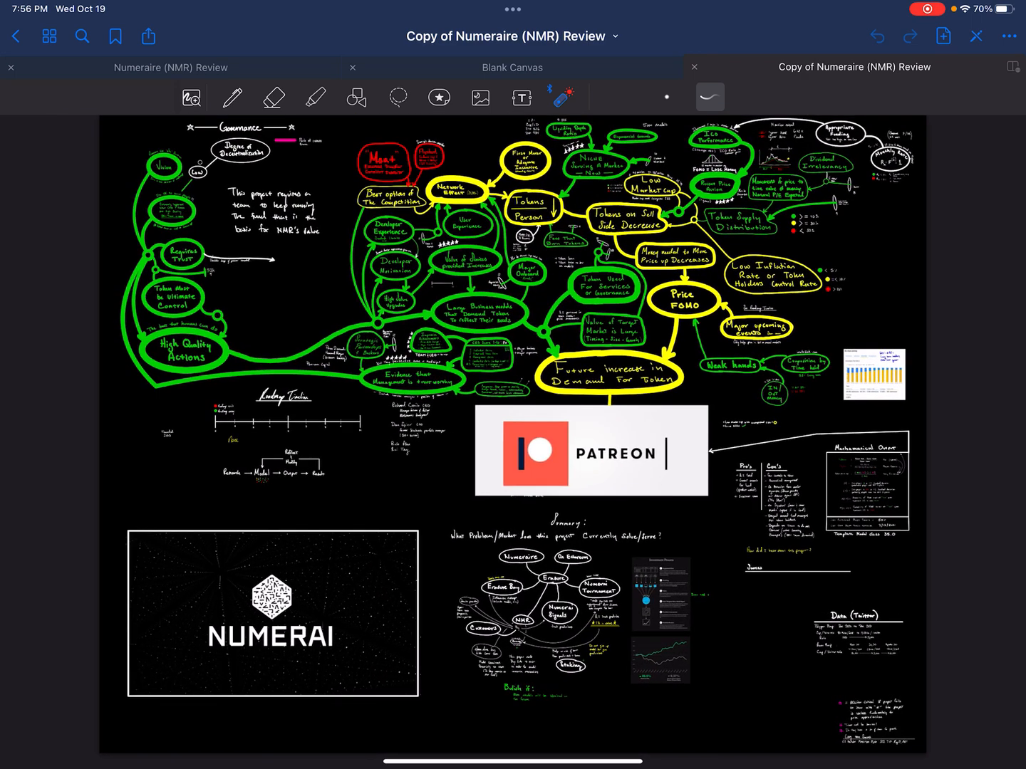
# Step: Pick the pen with yellow ink and move over to the Weak hands node
pyautogui.click(231, 97)
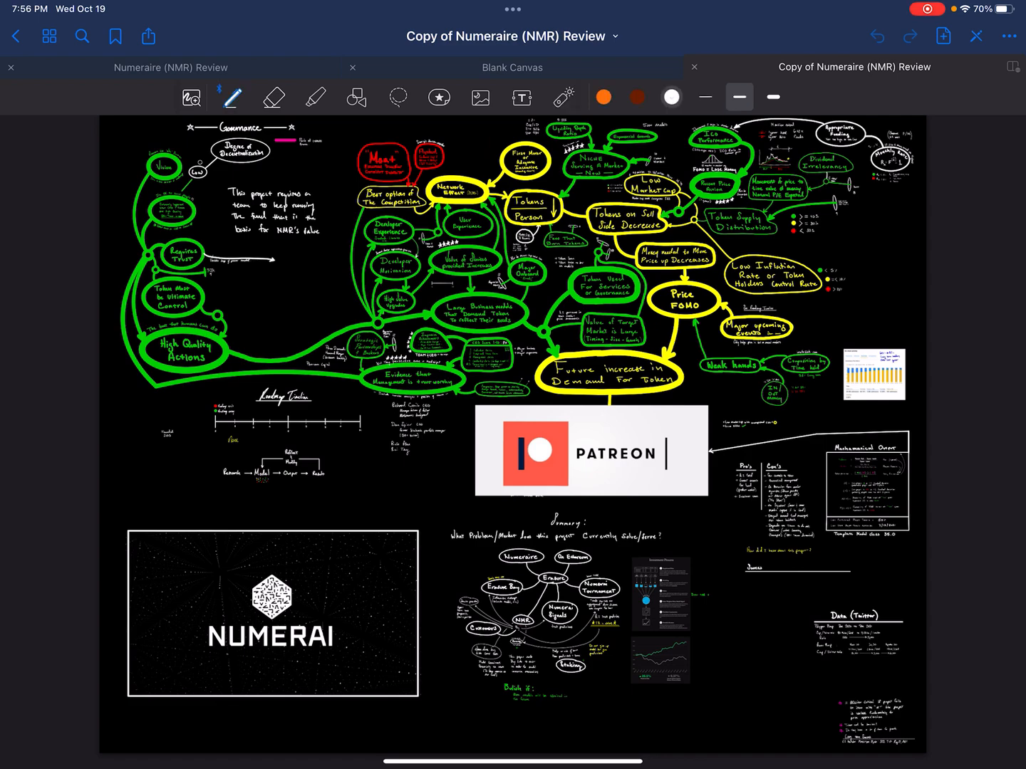
pyautogui.click(669, 97)
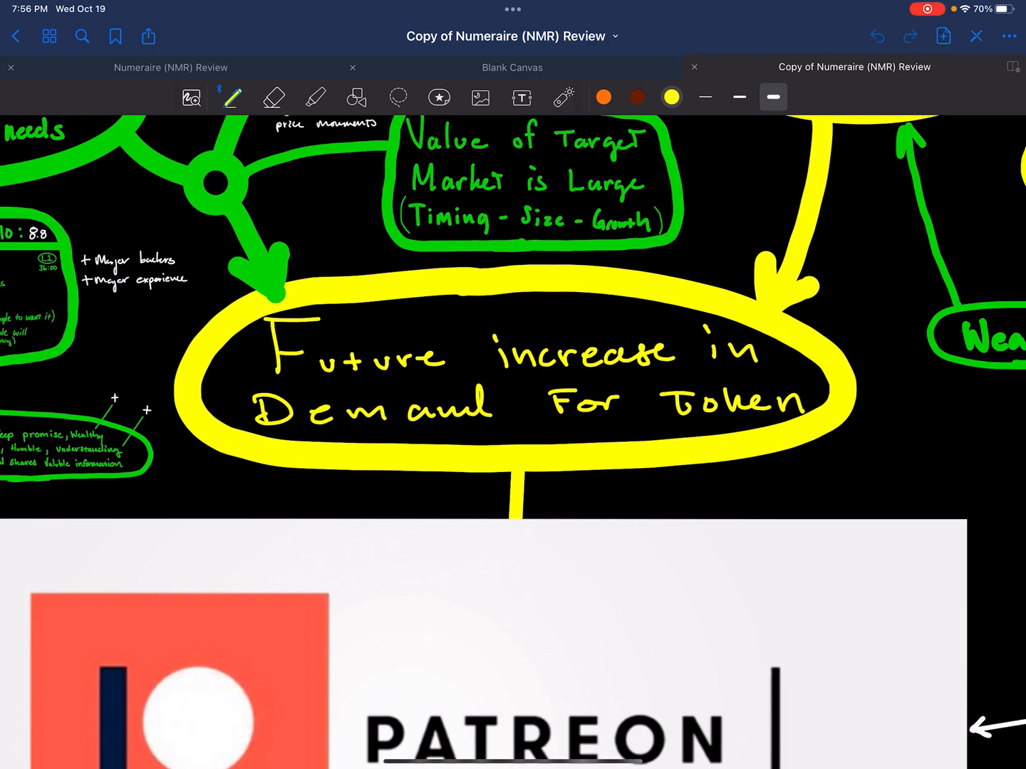
pyautogui.moveTo(270, 314); pyautogui.dragTo(484, 427)
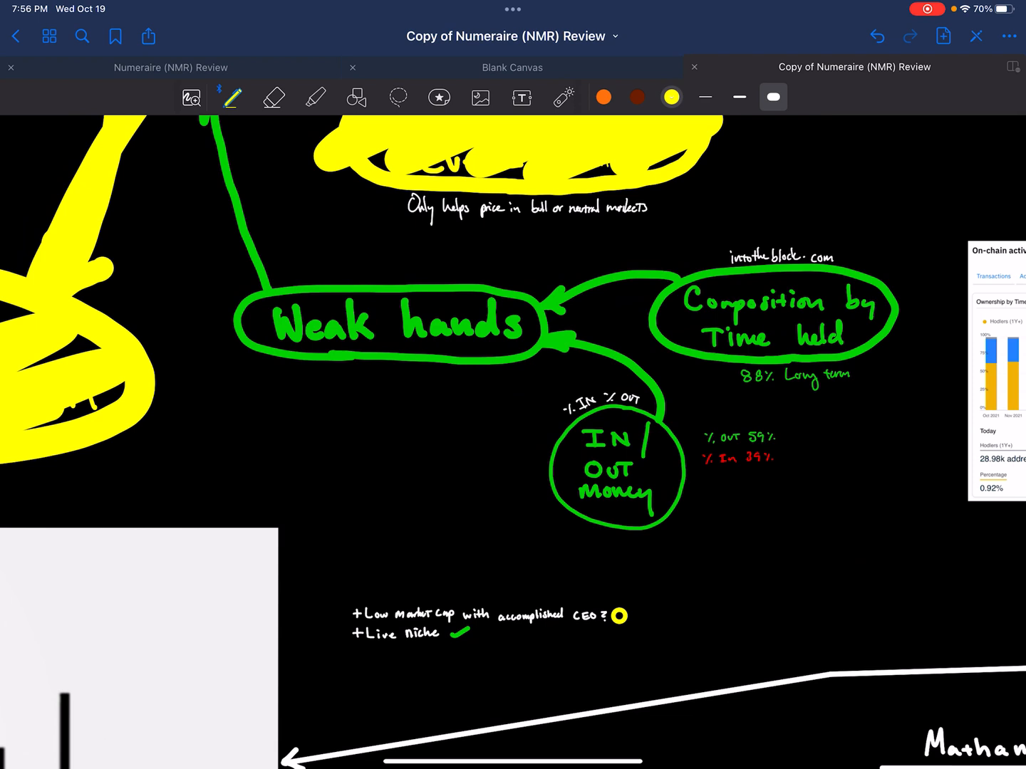
# Step: Switch to green ink and ring the long-term holders 60% to 87% note
pyautogui.click(669, 97)
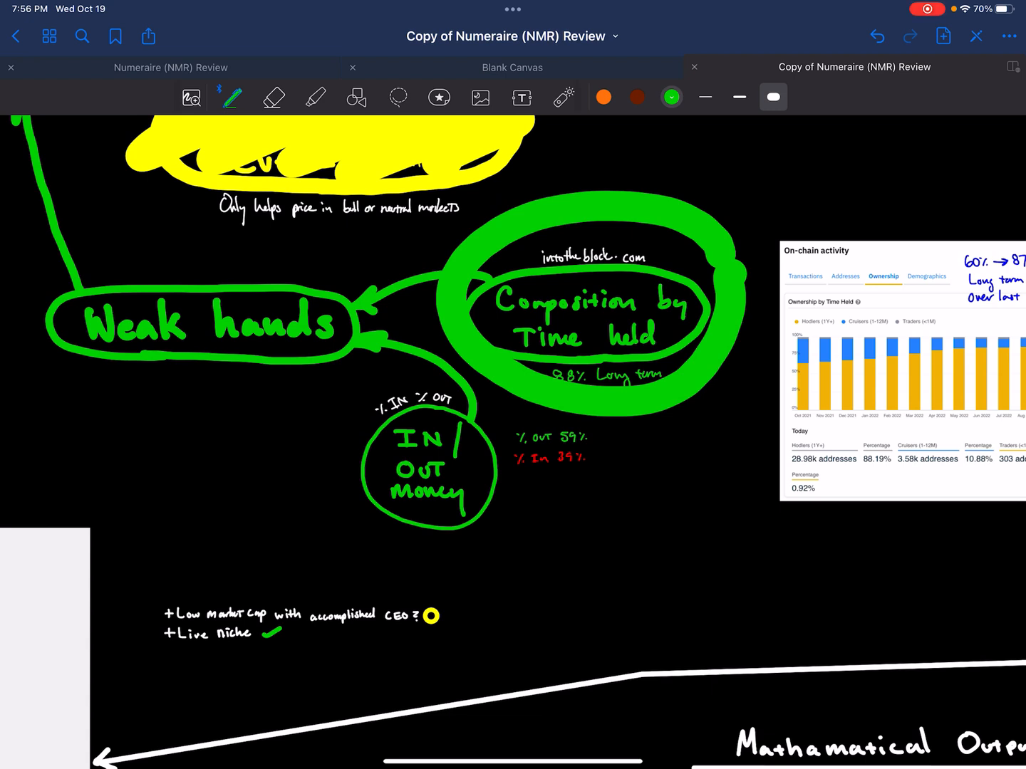
pyautogui.moveTo(513, 520); pyautogui.dragTo(695, 516)
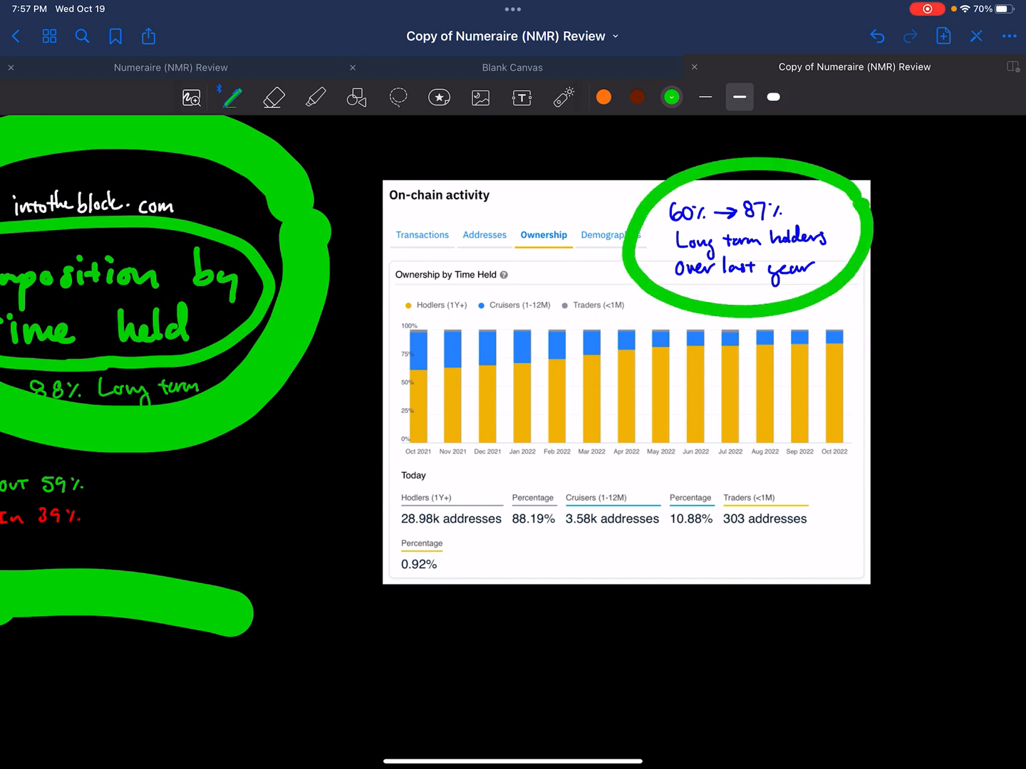
# Step: Draw green arrows pointing at the Ownership by Time Held chart and its holder bars
pyautogui.moveTo(262, 473); pyautogui.dragTo(382, 406)
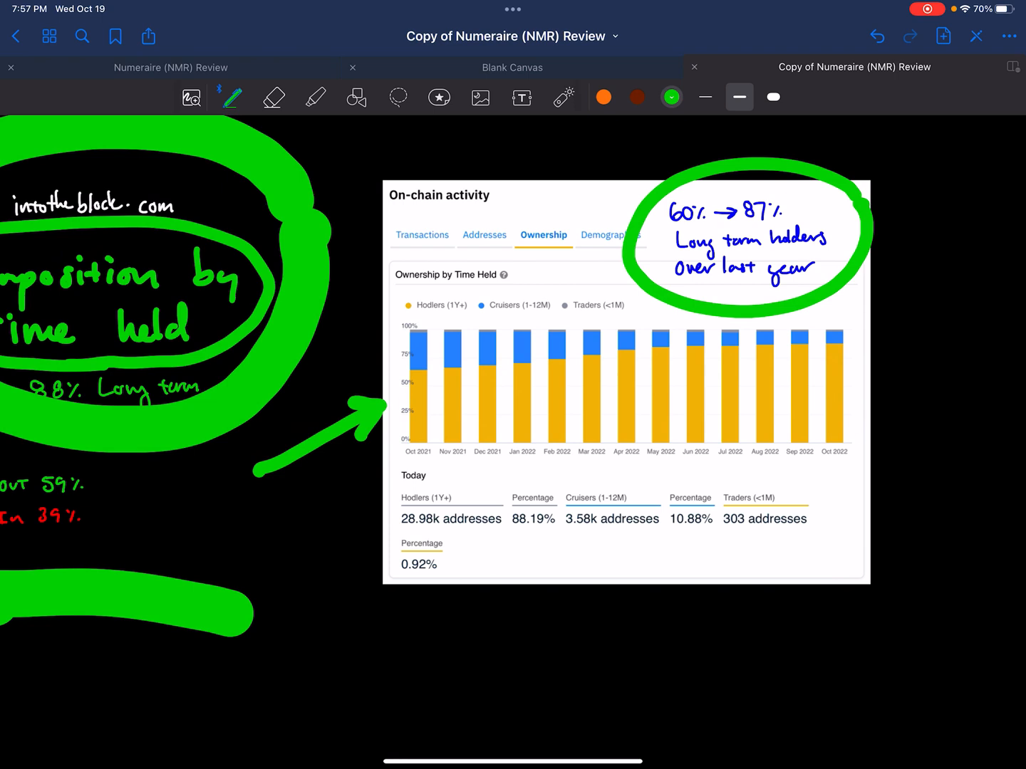
pyautogui.moveTo(933, 335); pyautogui.dragTo(855, 342)
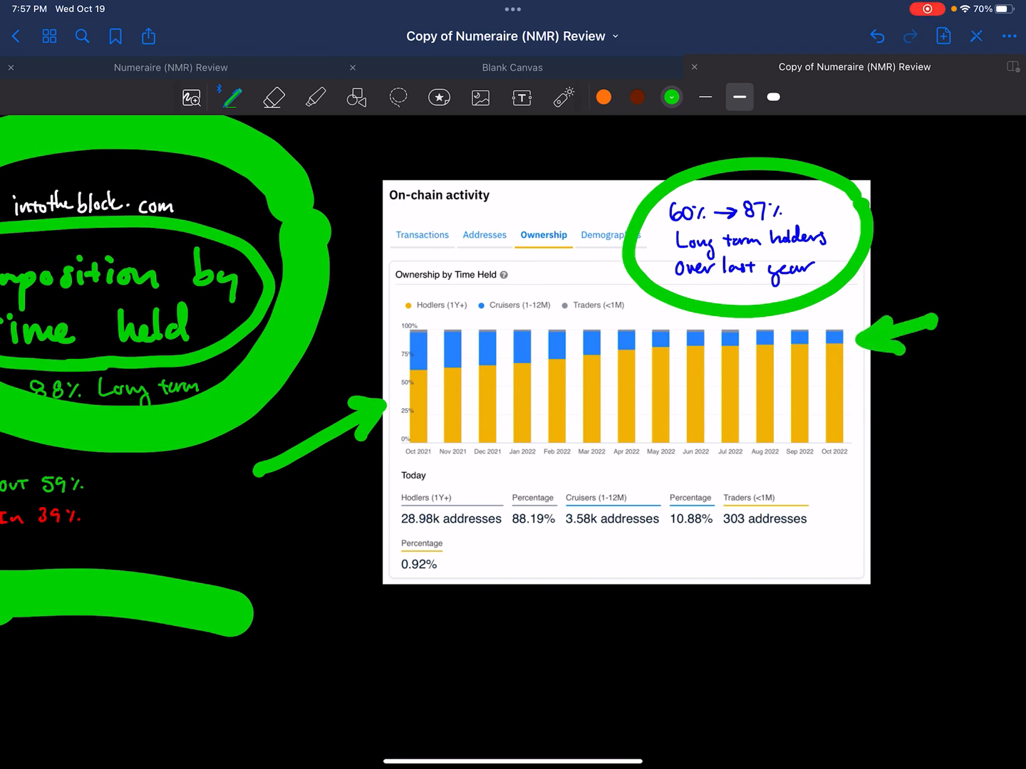
pyautogui.moveTo(406, 373); pyautogui.dragTo(833, 335)
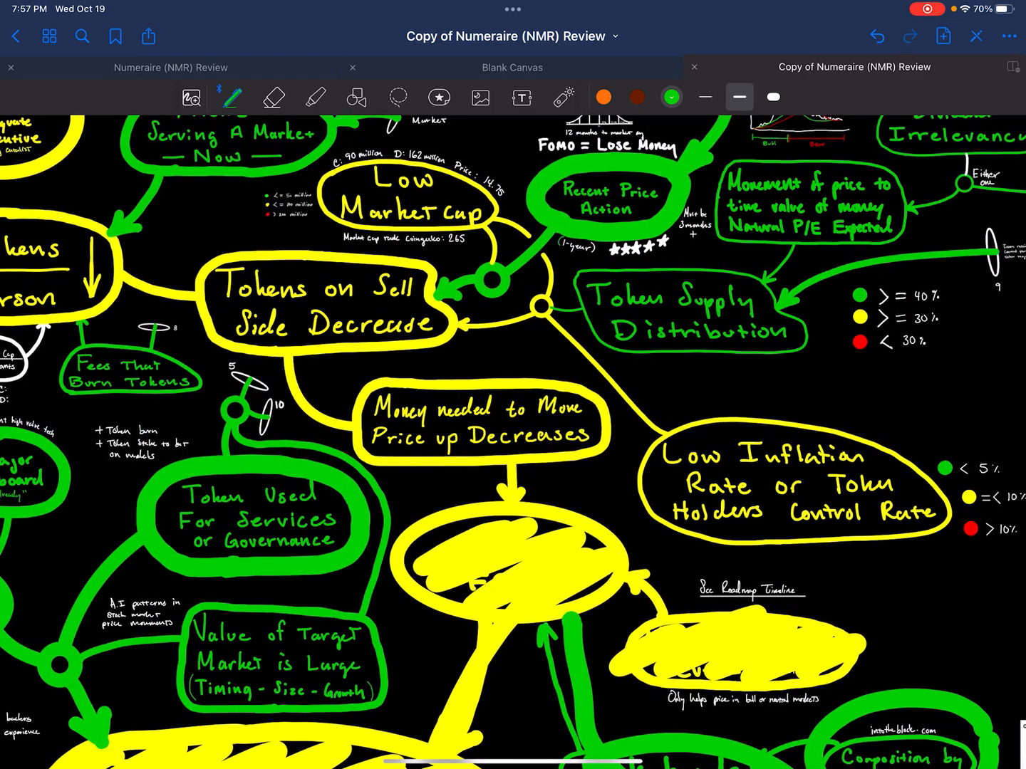
# Step: Alternate yellow and green ink to fill Low Market Cap and Token Supply Distribution nodes
pyautogui.click(669, 97)
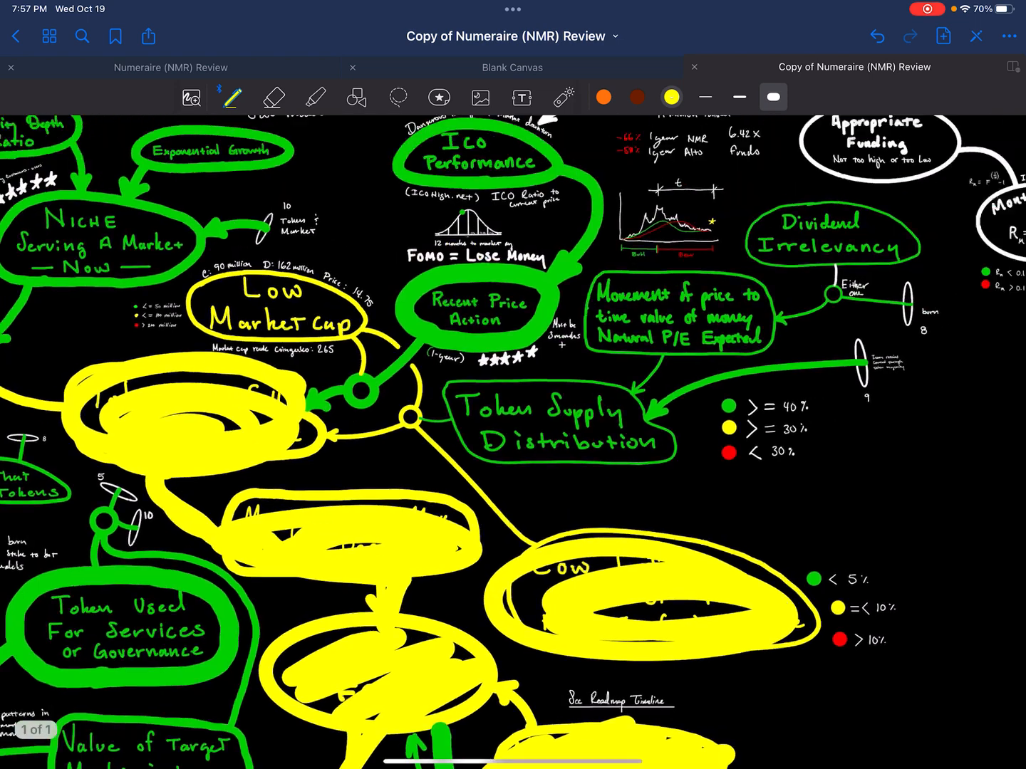
pyautogui.click(670, 97)
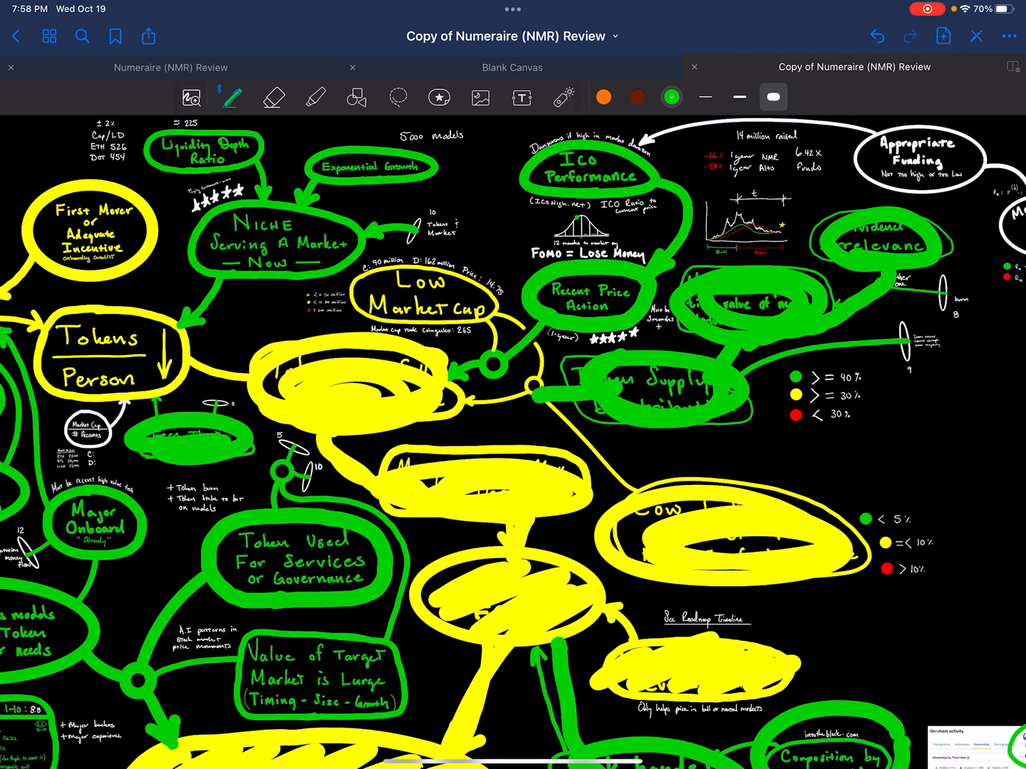
pyautogui.click(670, 96)
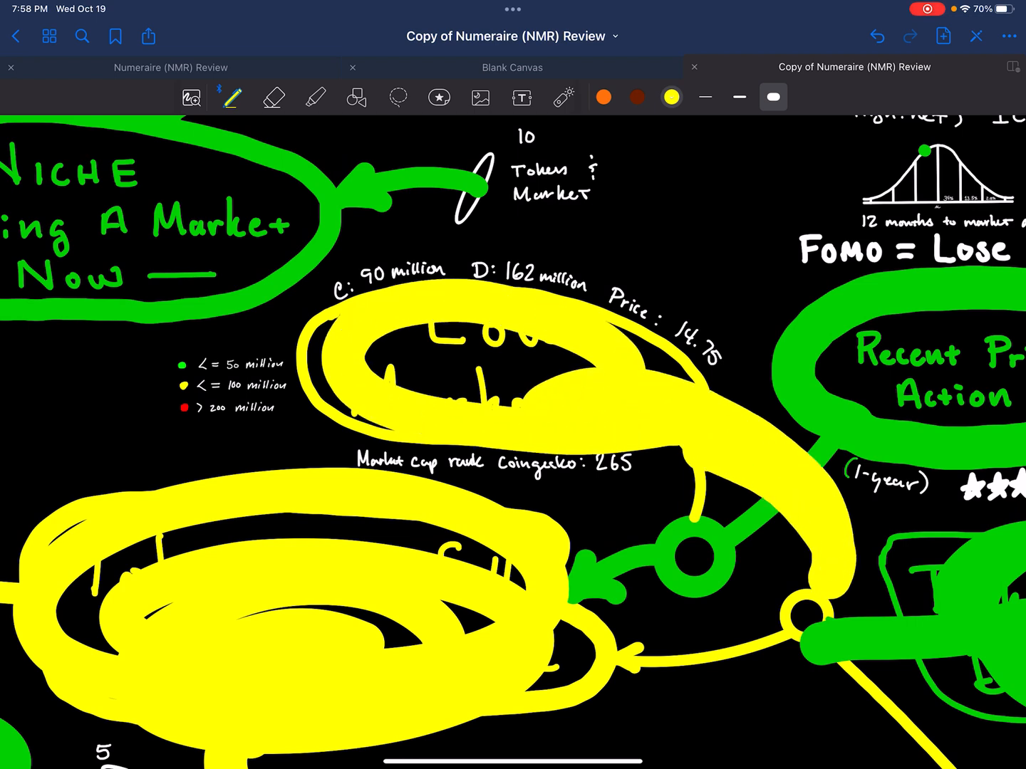
# Step: Choose green ink and dot the -66% NMR and -58% Alts yearly figures
pyautogui.click(669, 97)
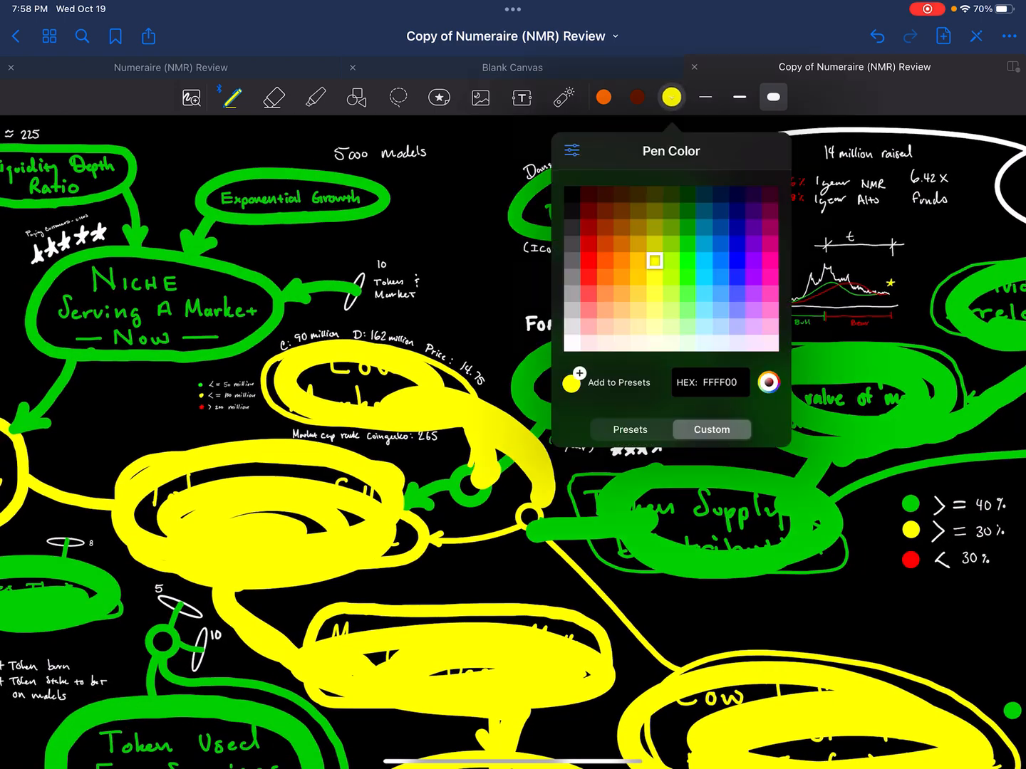
pyautogui.click(669, 97)
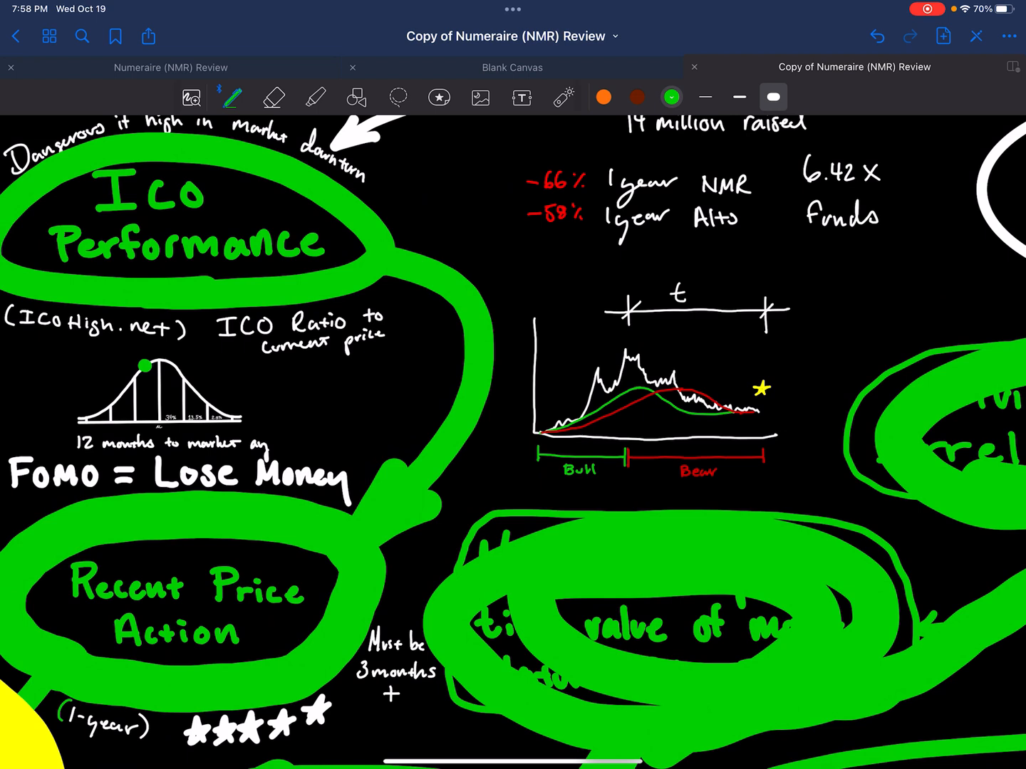
pyautogui.click(491, 188)
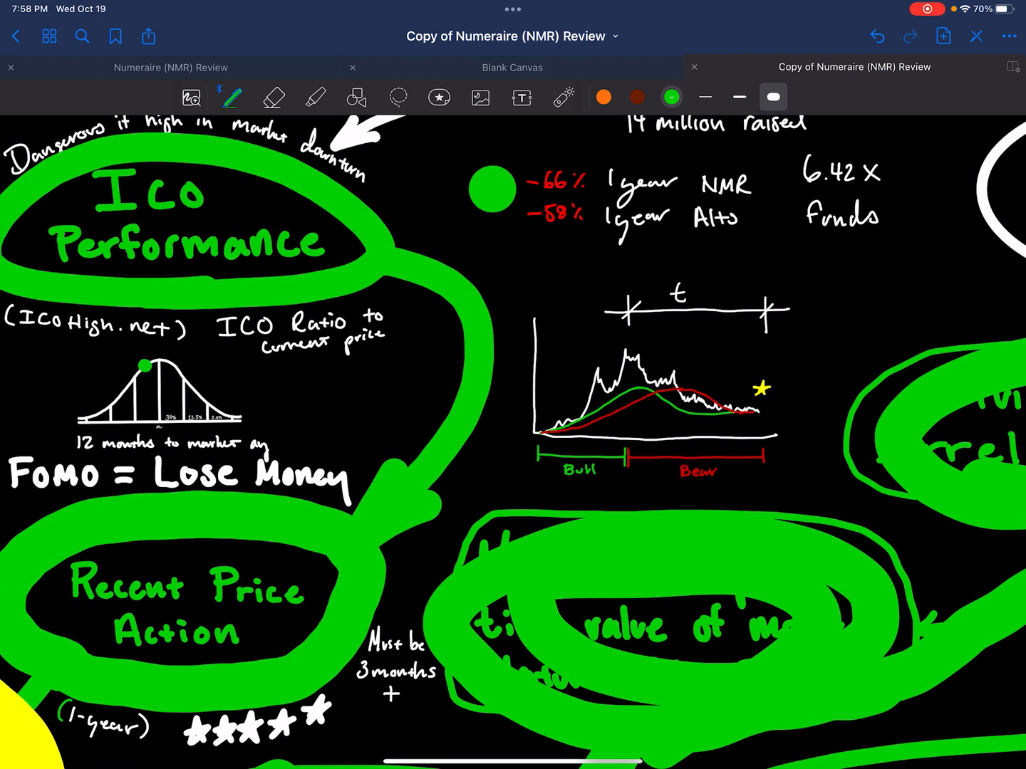
pyautogui.click(492, 248)
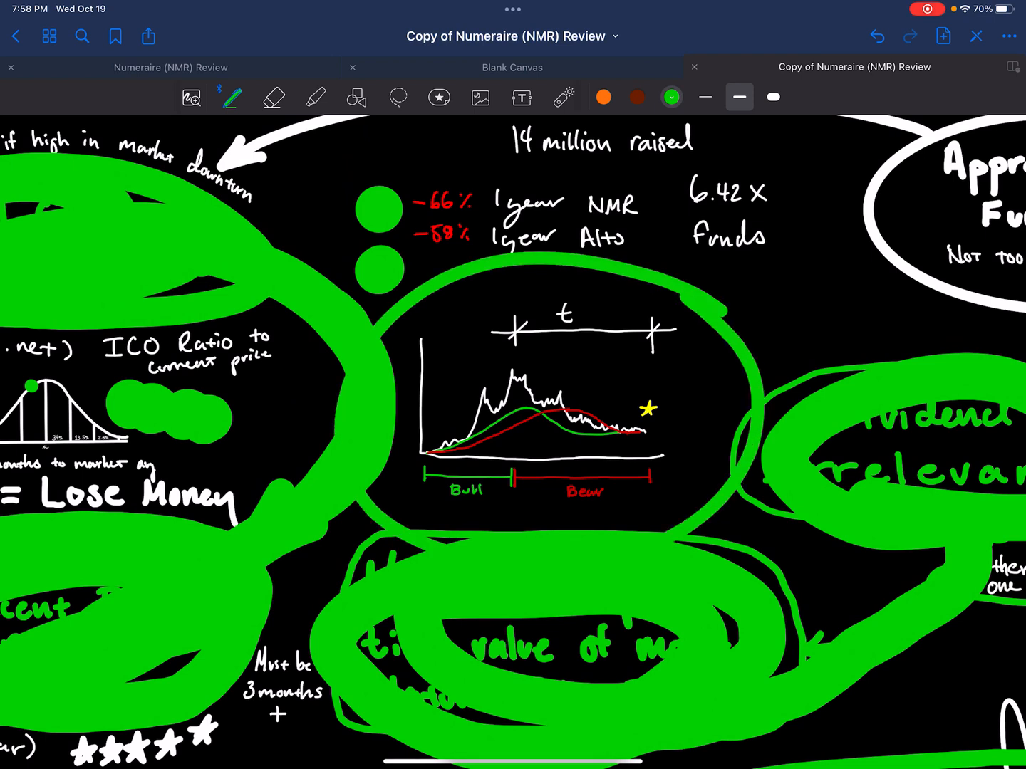
# Step: Draw a green arrow toward the bull/bear price chart
pyautogui.moveTo(791, 292); pyautogui.dragTo(691, 370)
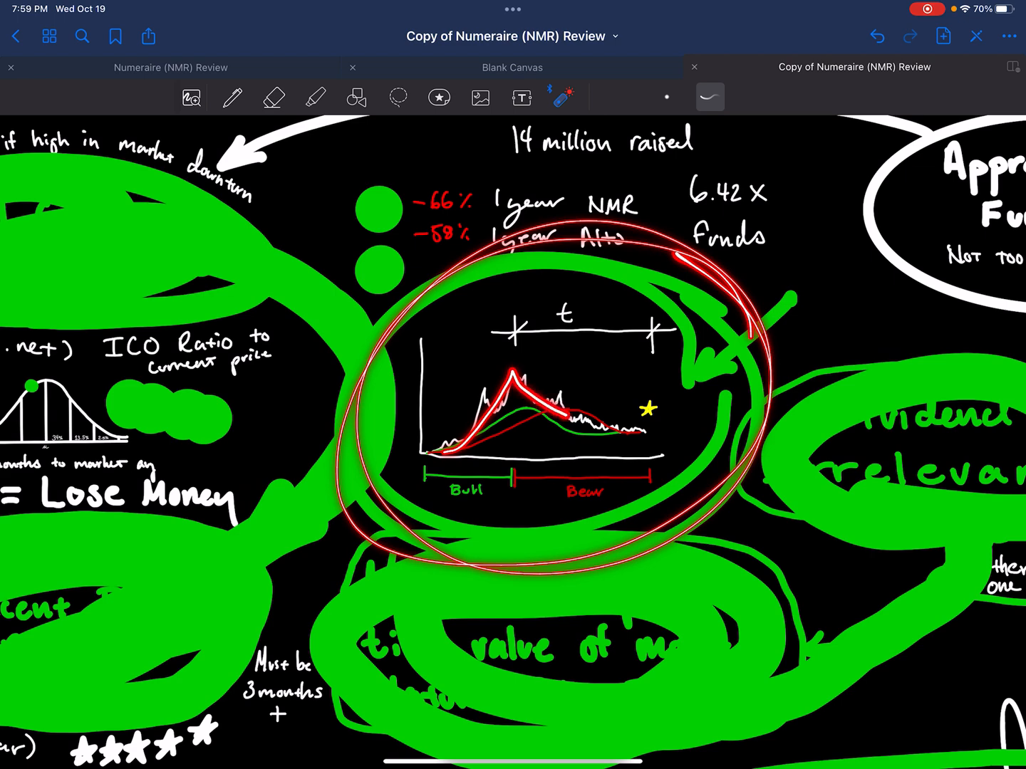
pyautogui.moveTo(570, 413); pyautogui.dragTo(663, 430)
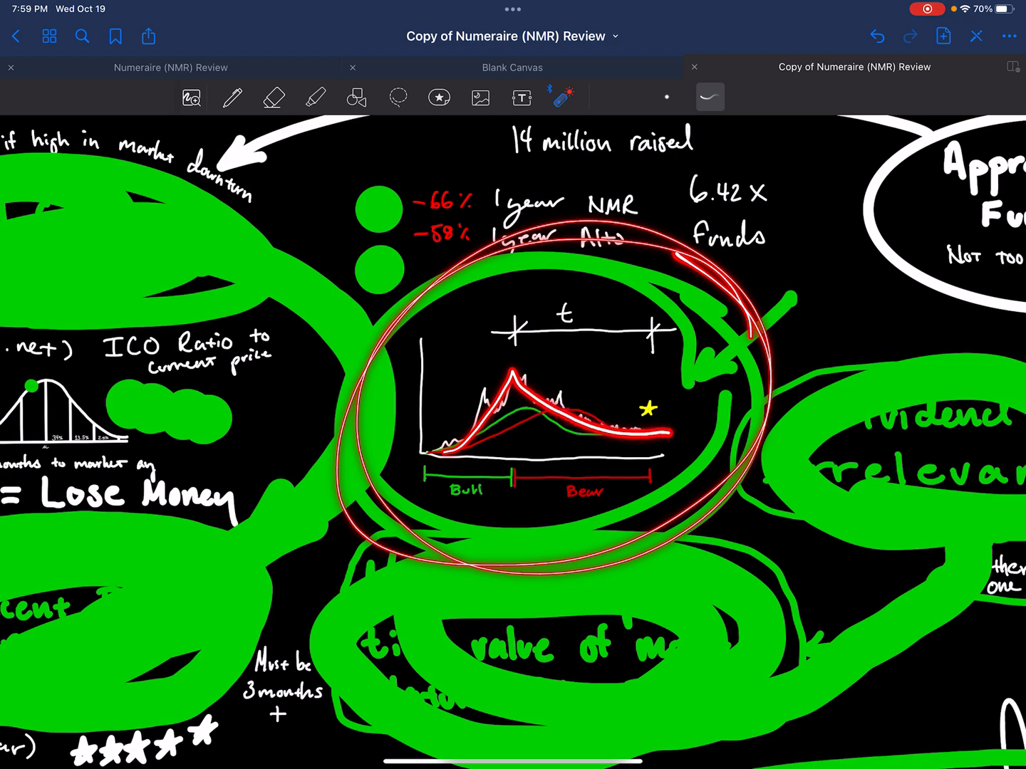
pyautogui.moveTo(669, 434); pyautogui.dragTo(957, 135)
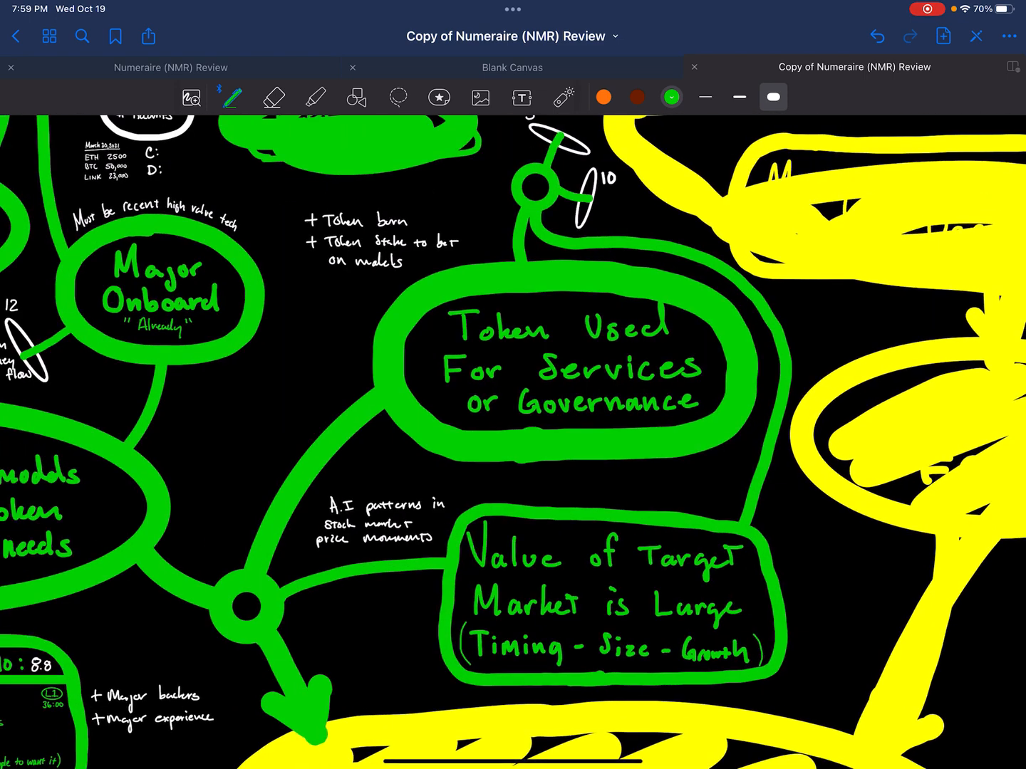
# Step: Dot the Token burn and Token stake notes green and fill the Token Used node
pyautogui.click(419, 206)
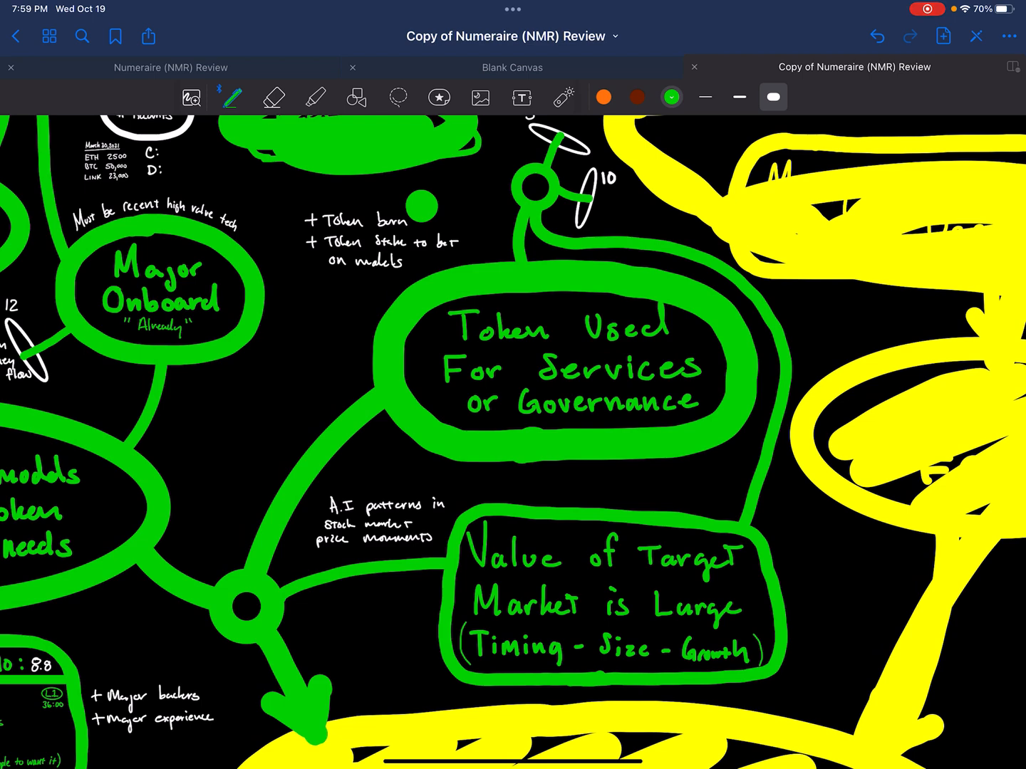
pyautogui.click(327, 293)
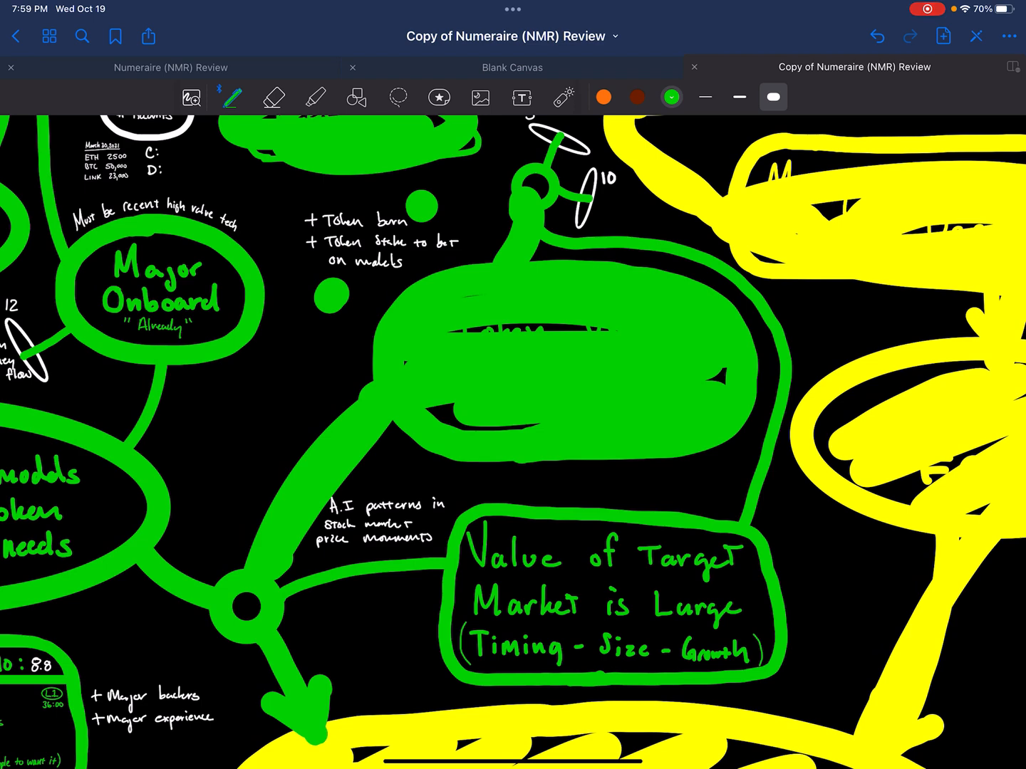
pyautogui.scroll(-3)
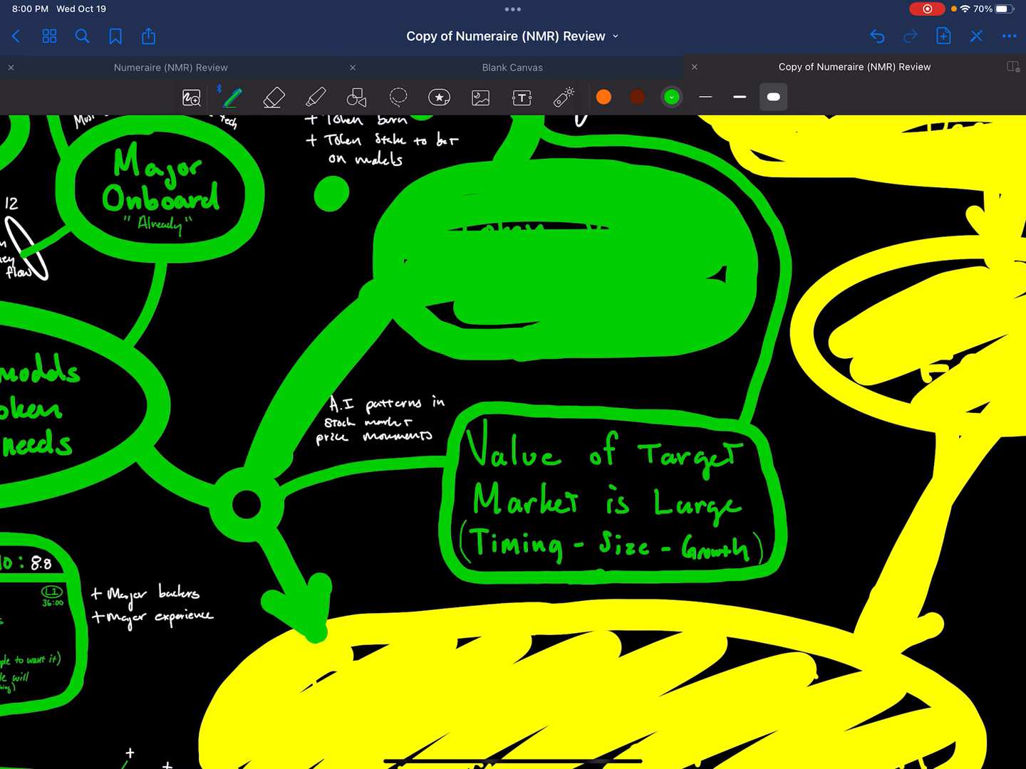
pyautogui.moveTo(463, 455); pyautogui.dragTo(748, 459)
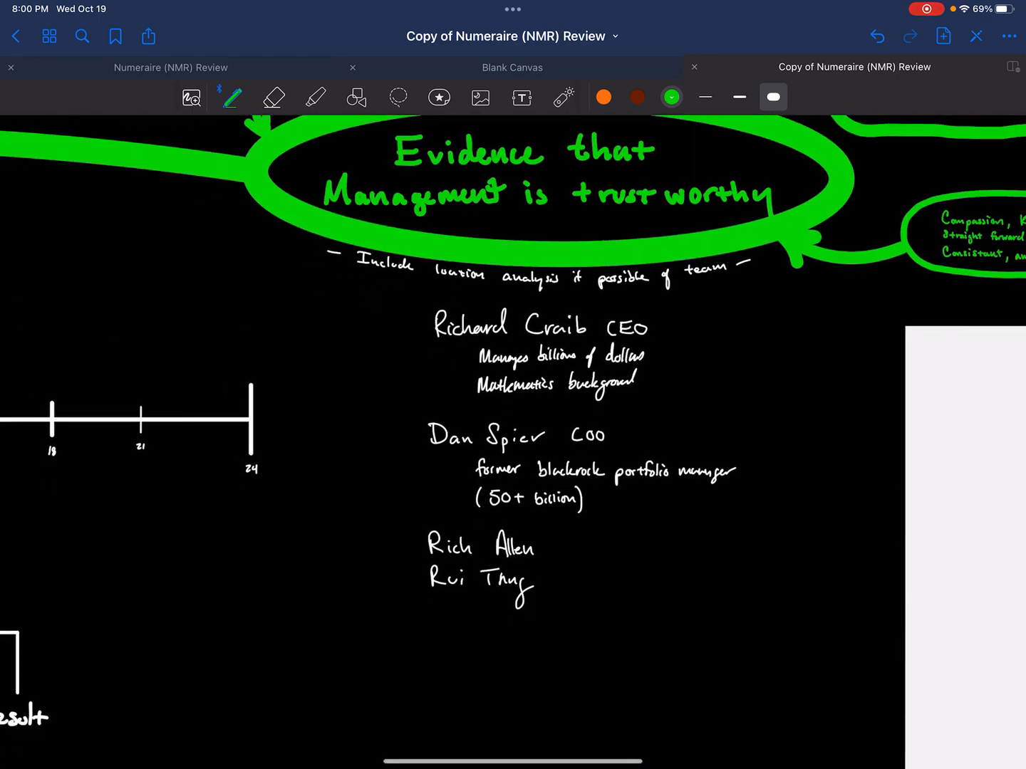
# Step: Scribble green and yellow fills over the remaining mind map nodes
pyautogui.click(386, 330)
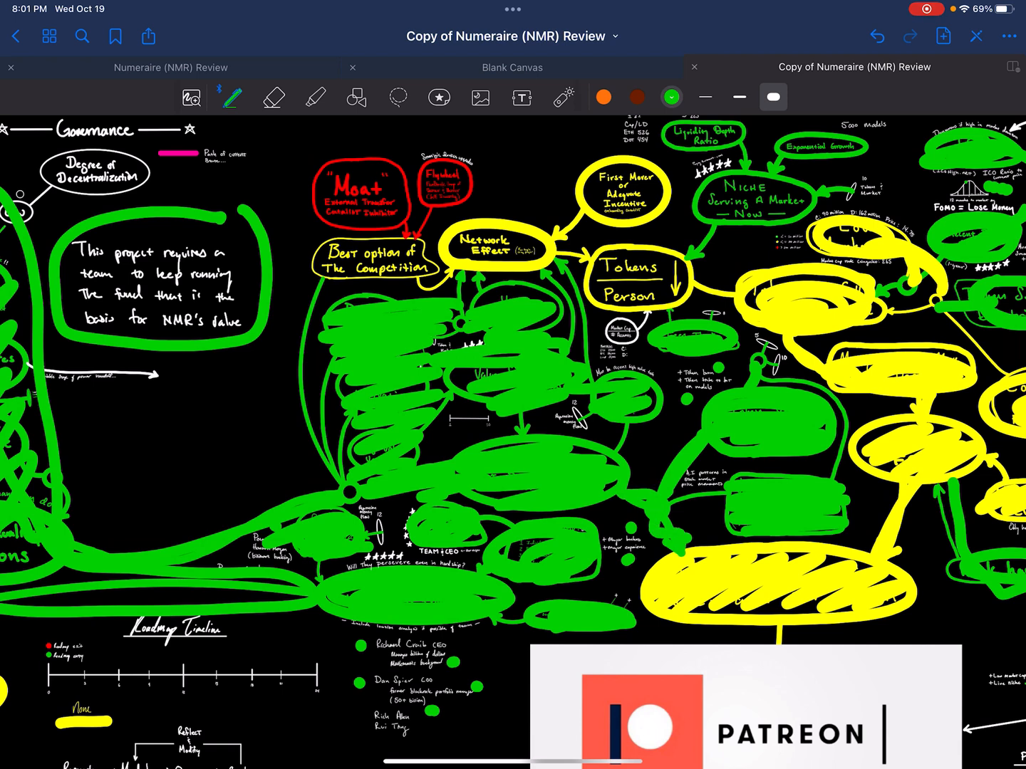
# Step: Switch to red ink and colour in the Moat node and its neighbour solid red
pyautogui.click(670, 97)
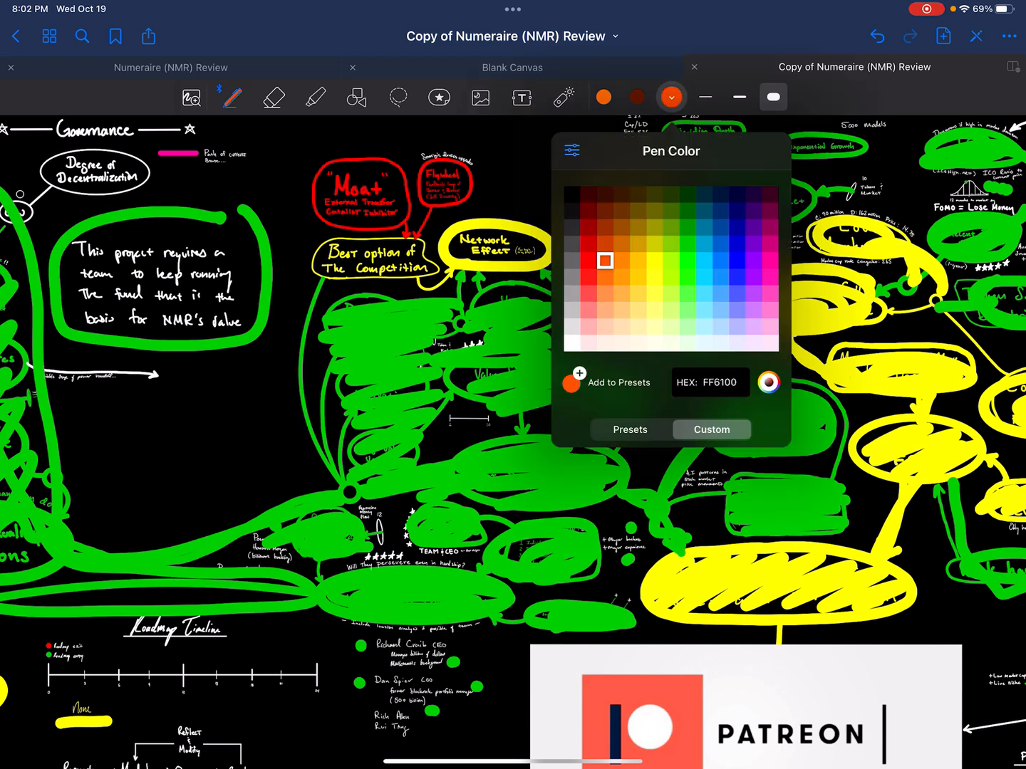
pyautogui.click(670, 97)
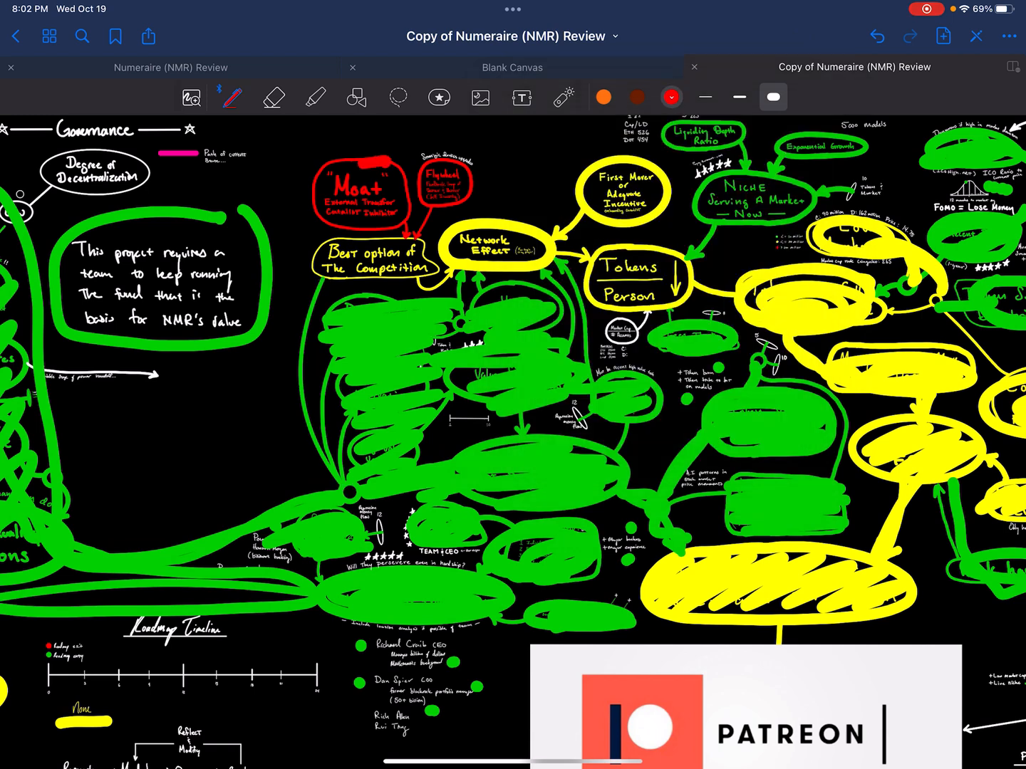
pyautogui.moveTo(327, 185); pyautogui.dragTo(399, 228)
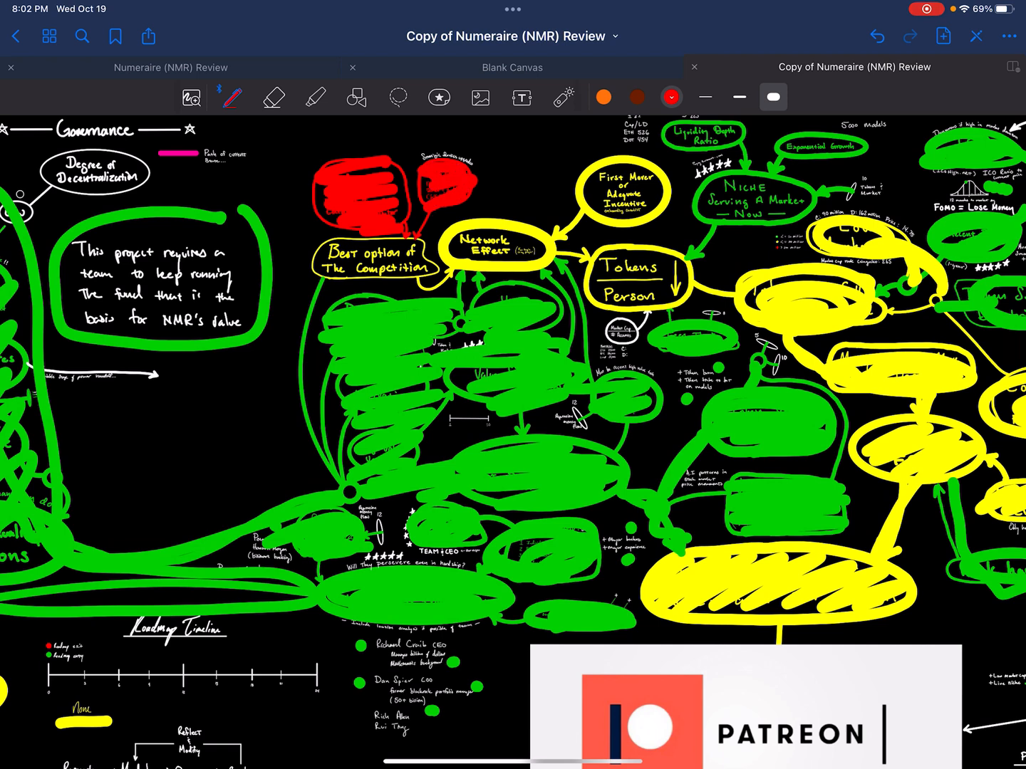
# Step: Choose yellow (D1D300) ink and fill the Network Effect and First Mover nodes
pyautogui.click(670, 97)
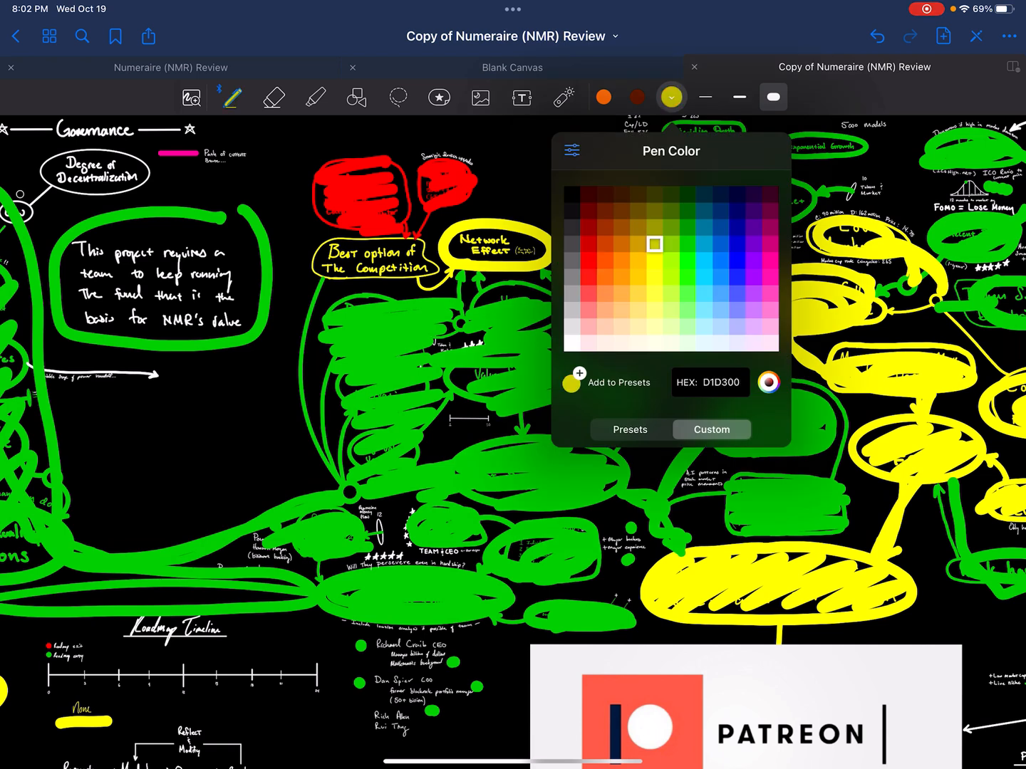
pyautogui.click(653, 245)
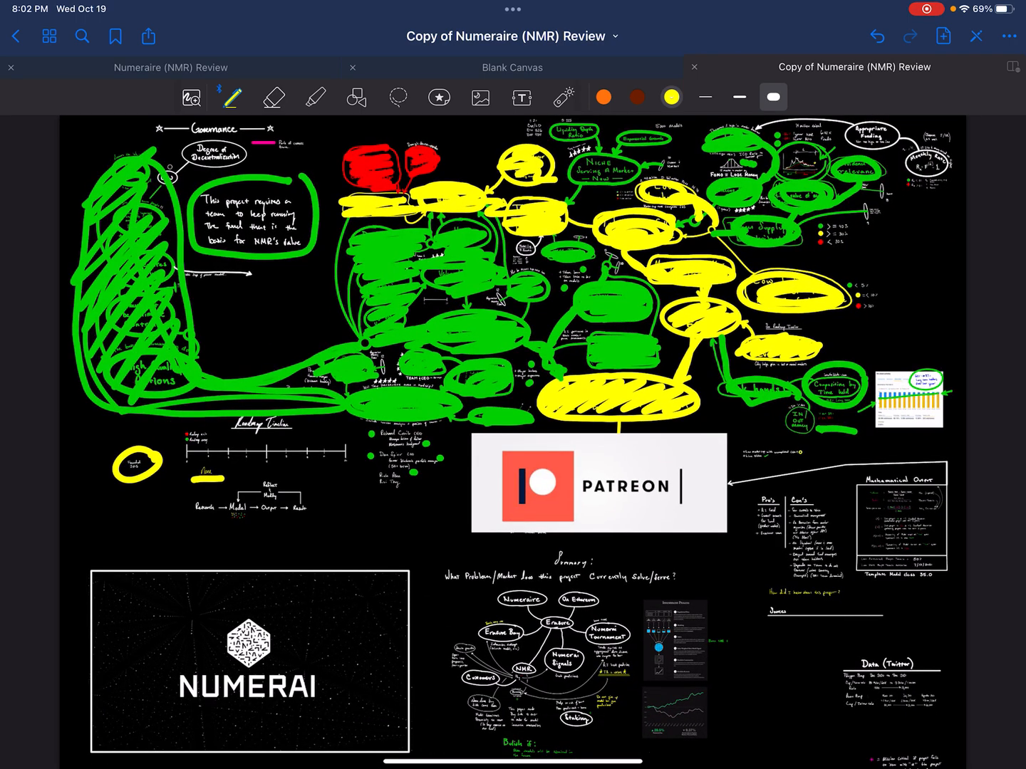
# Step: Switch back to green ink and fill another mind map node green
pyautogui.click(670, 97)
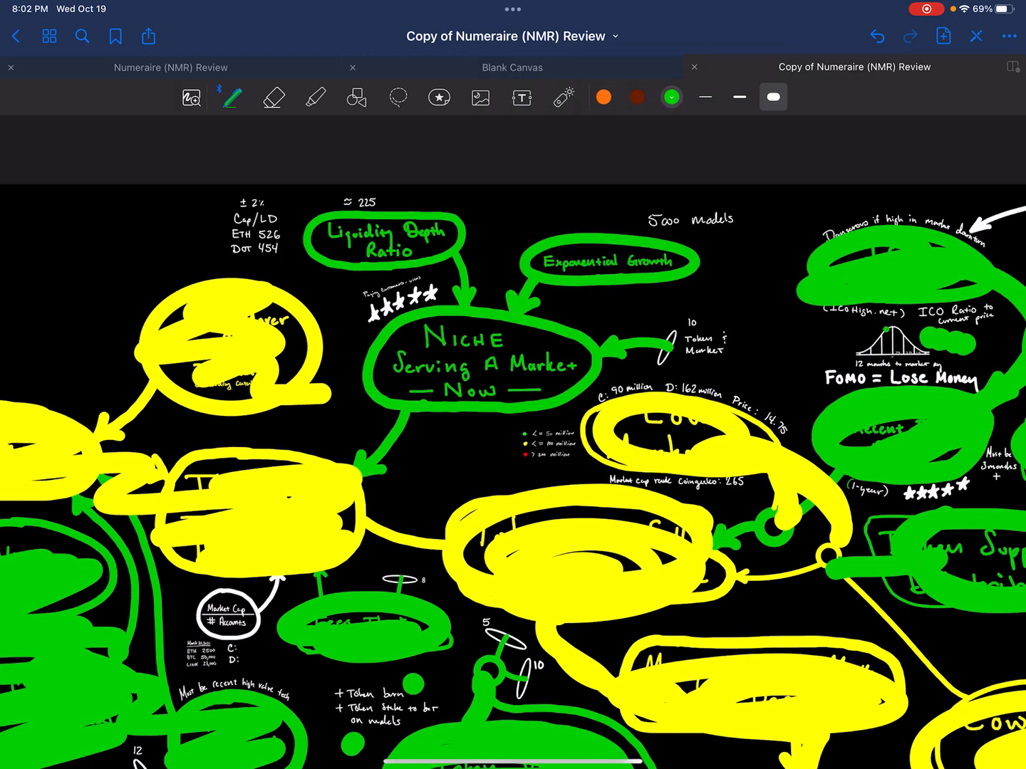
pyautogui.scroll(-3)
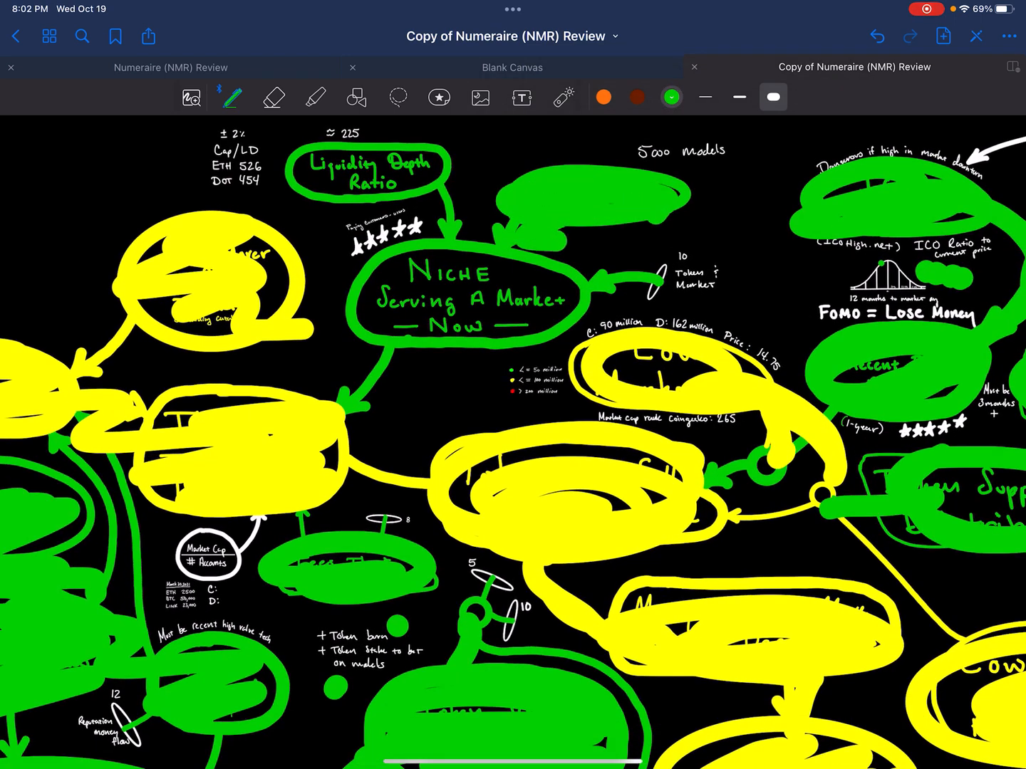
pyautogui.moveTo(684, 192); pyautogui.dragTo(748, 174)
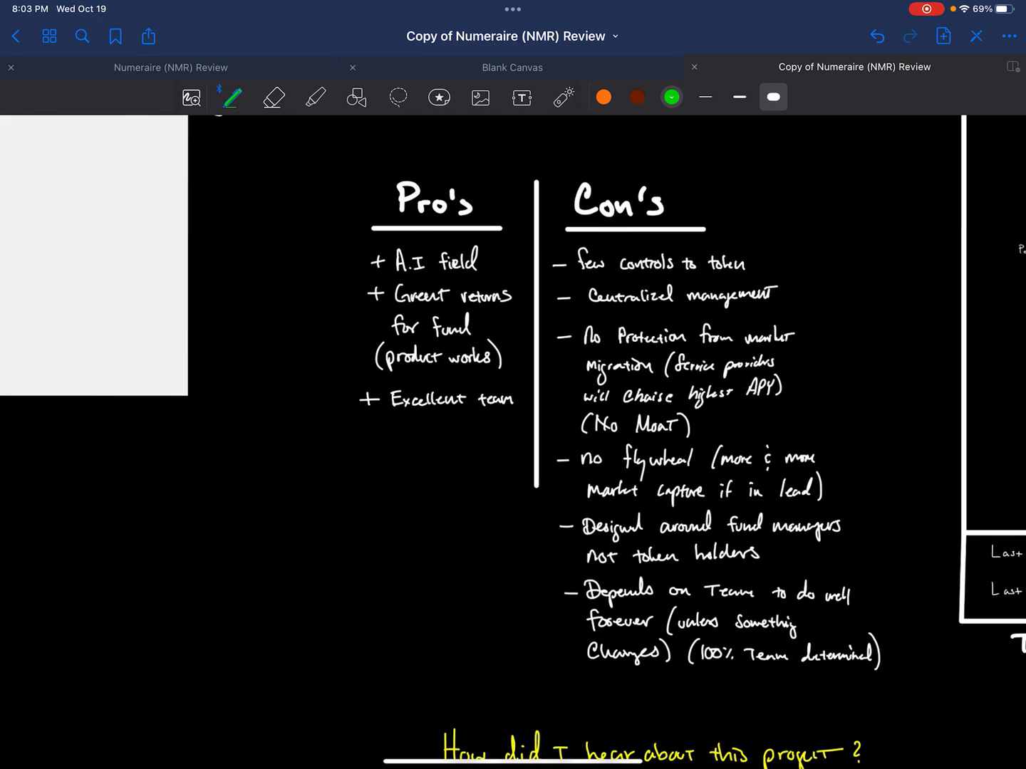
# Step: Dot the + A.I field pro, thin the stroke, and loop the Great returns and Excellent team pros
pyautogui.click(335, 263)
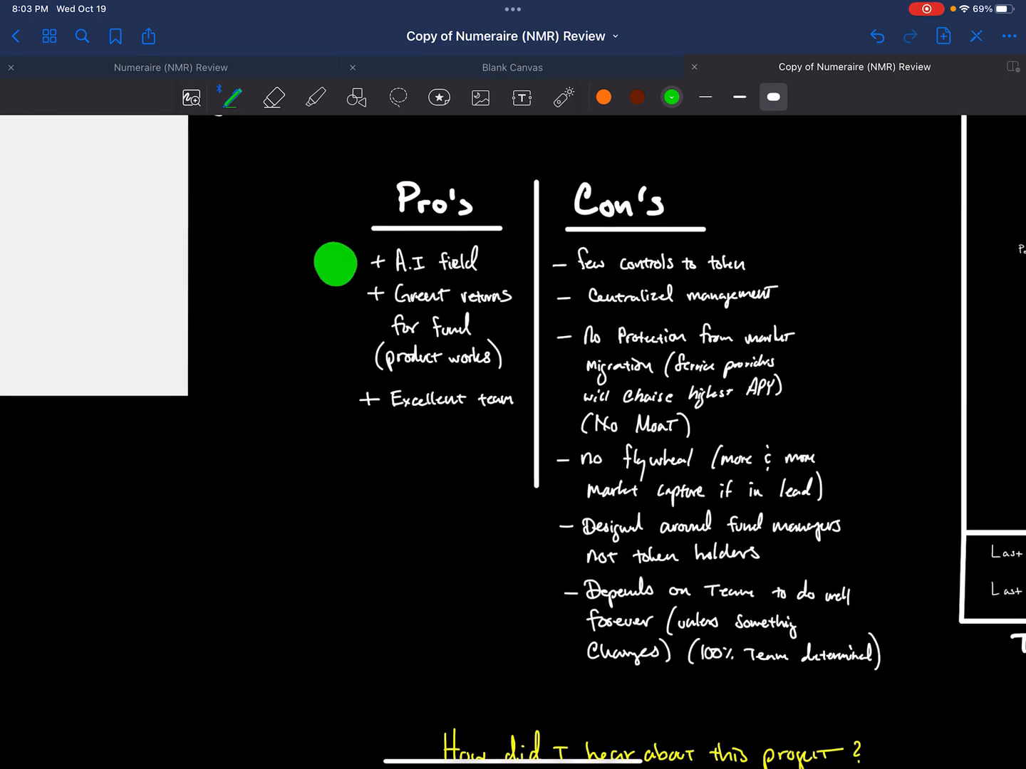
pyautogui.click(705, 97)
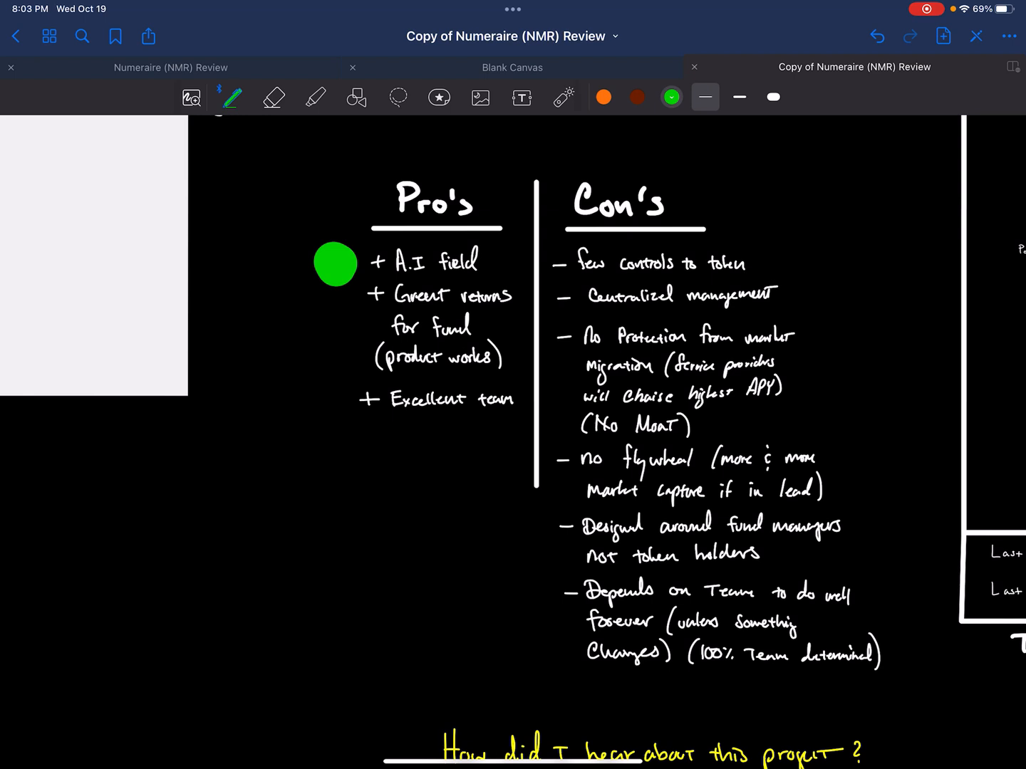
pyautogui.moveTo(349, 303); pyautogui.dragTo(370, 287)
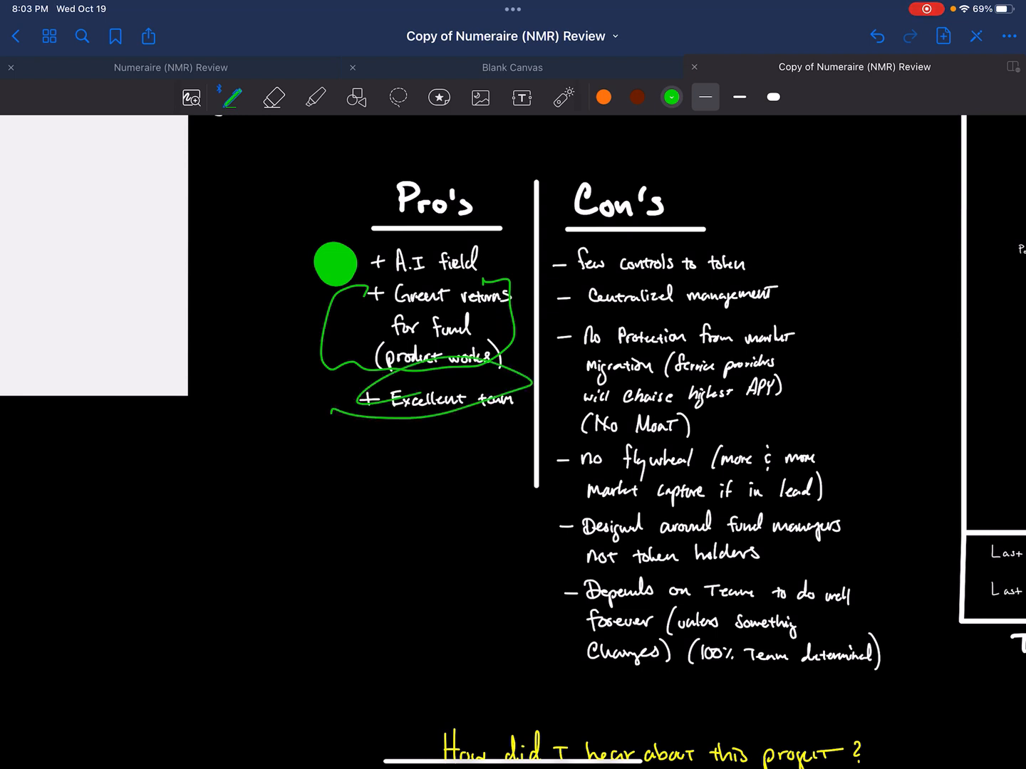
# Step: Tick the few controls to token con and underline the Centralized management con
pyautogui.moveTo(772, 268); pyautogui.dragTo(798, 254)
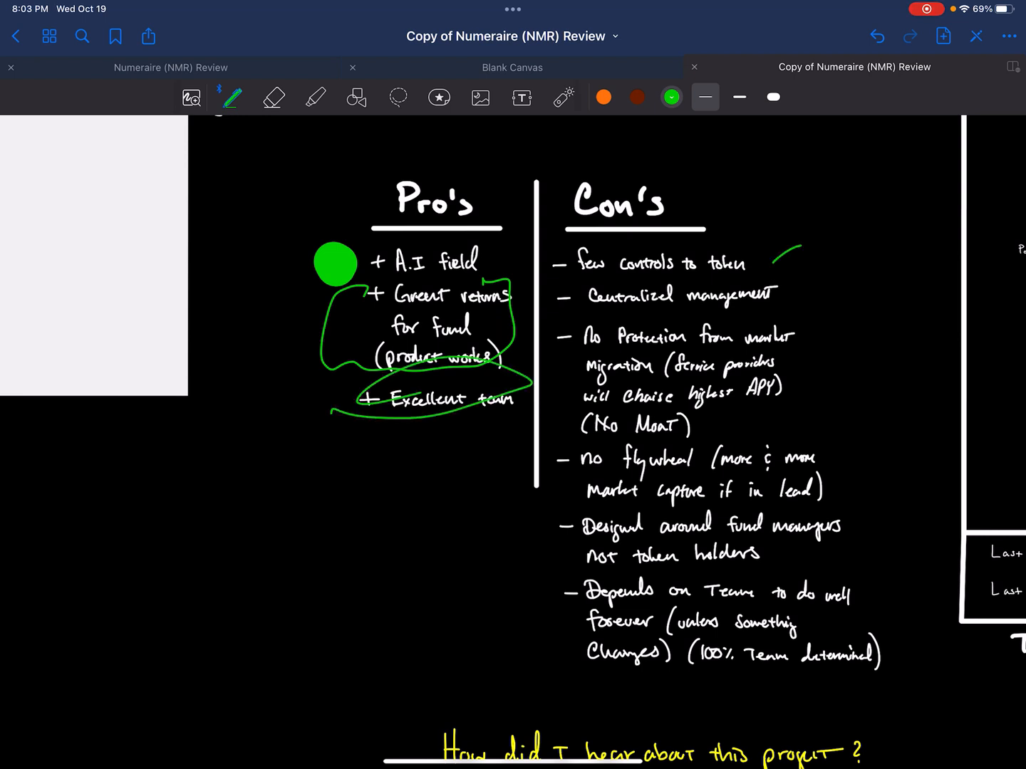
pyautogui.moveTo(572, 302); pyautogui.dragTo(823, 291)
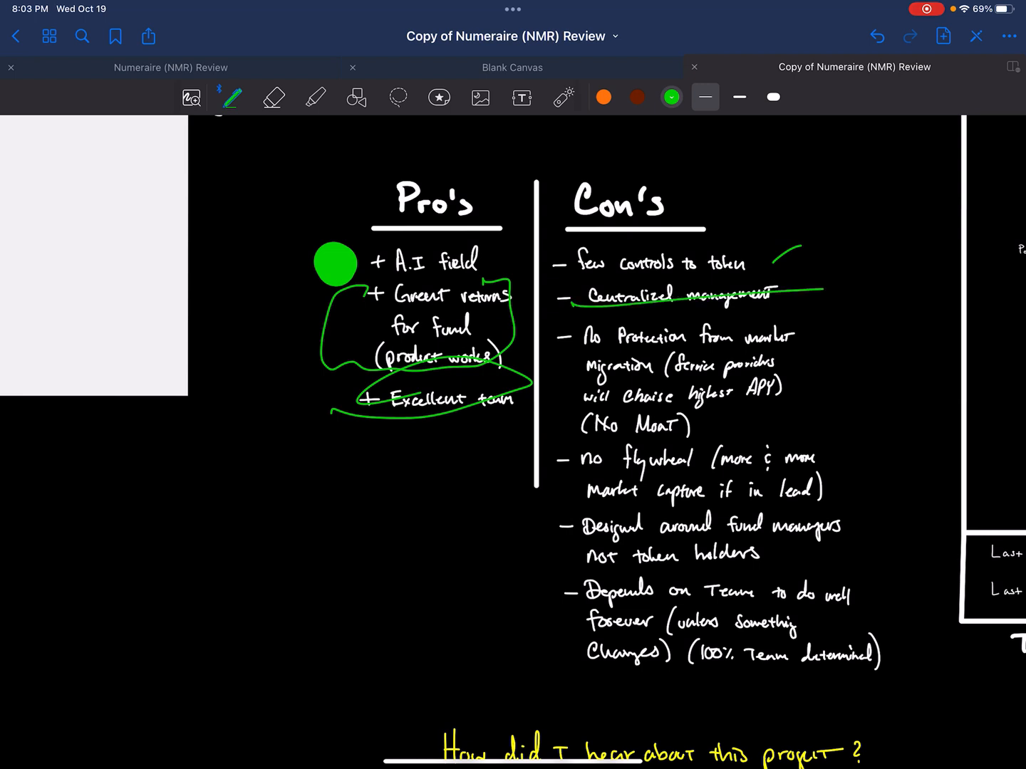